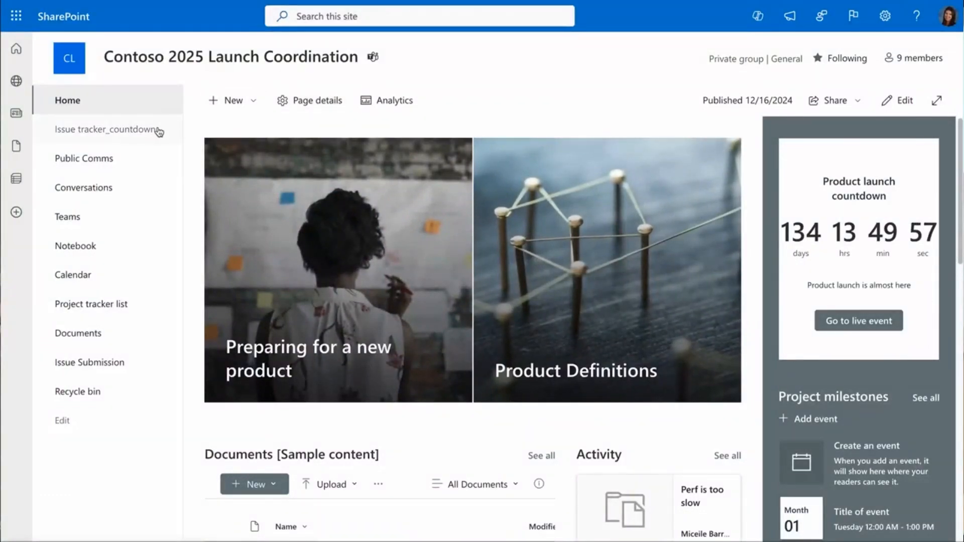
# Go to the Issue tracker_Countdown to Launch list and show its forms panel.
pyautogui.click(107, 129)
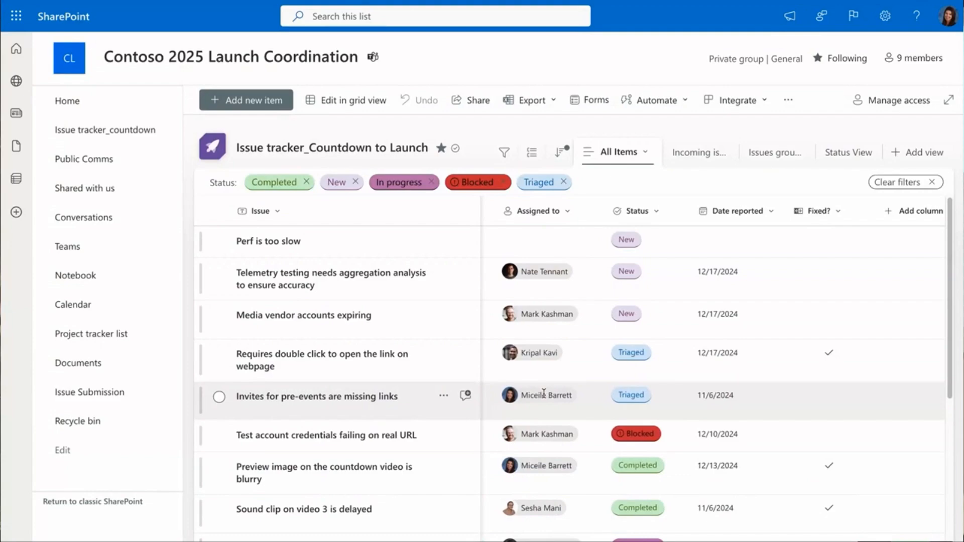
pyautogui.click(587, 99)
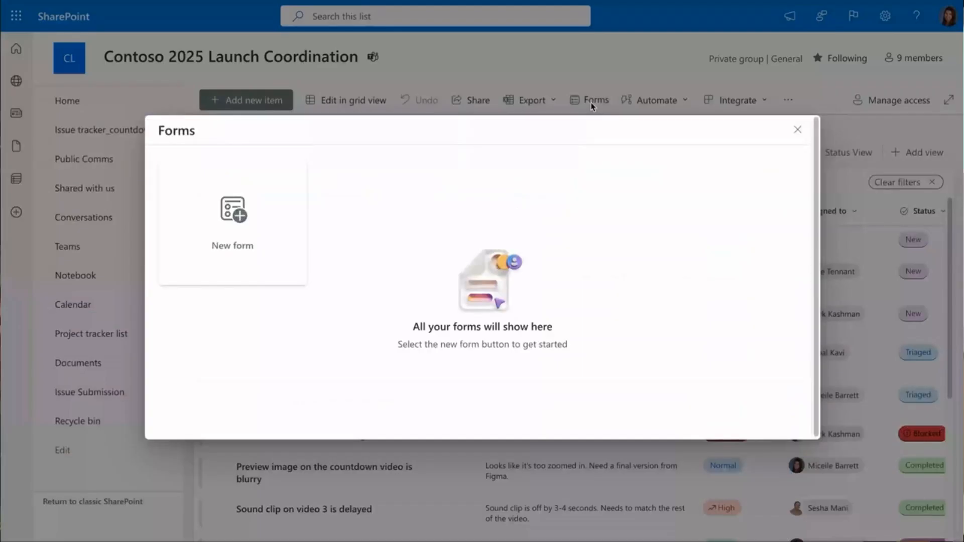
# Start a form named New Issue and add a logo image from Downloads.
pyautogui.click(232, 215)
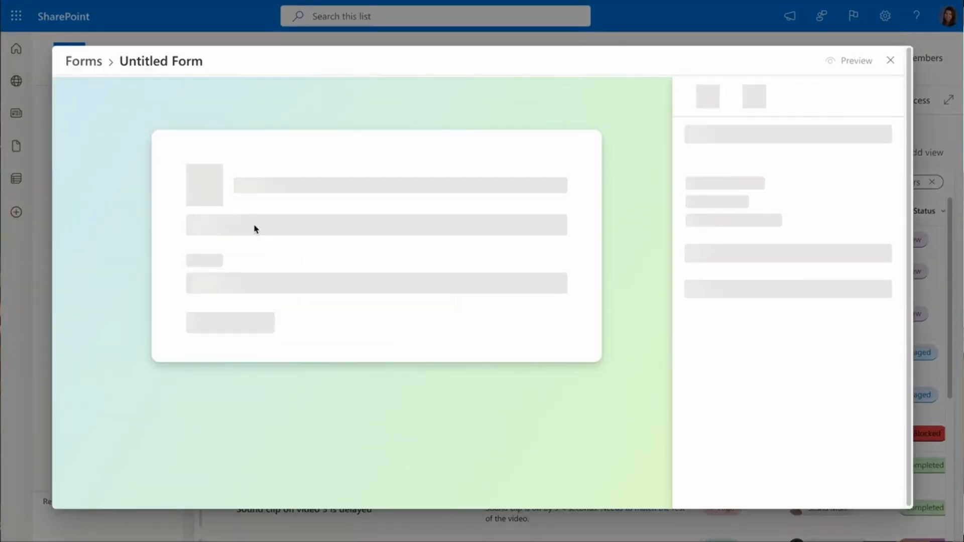
pyautogui.write('New Issue')
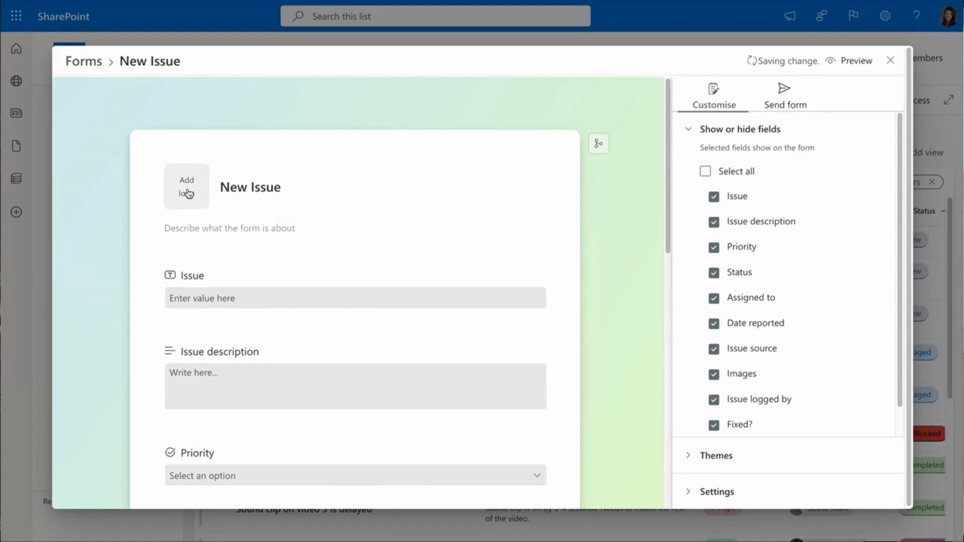
pyautogui.click(187, 187)
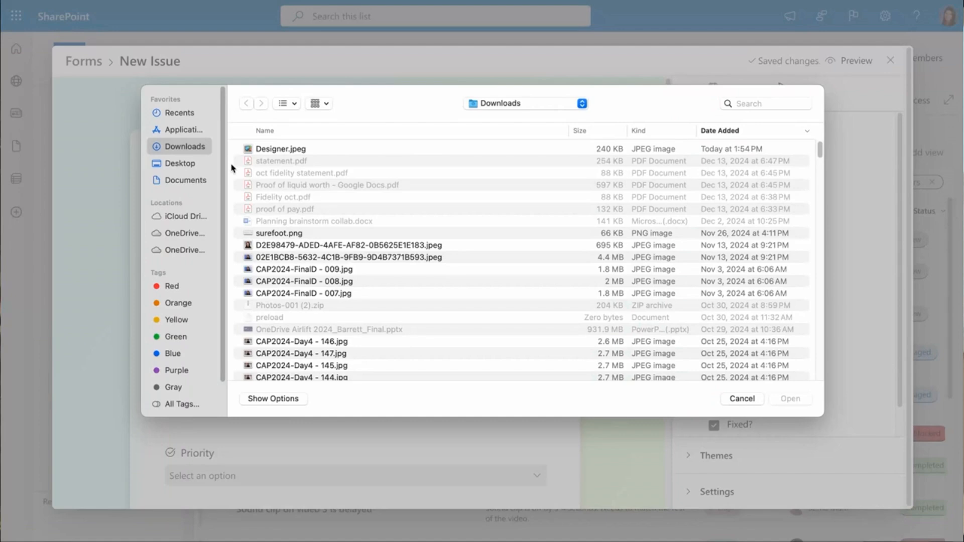
pyautogui.click(742, 399)
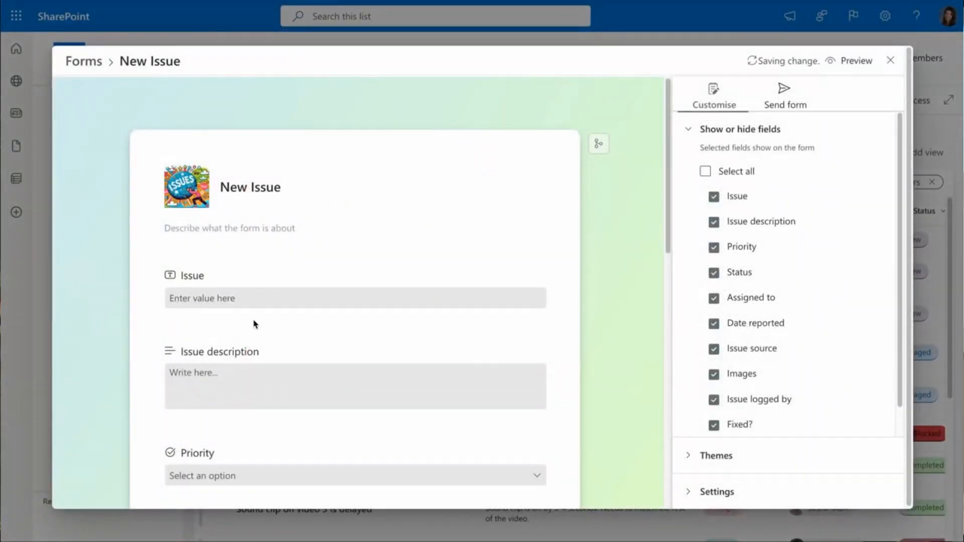
# Add an Associated files attachment field and move it right after Priority.
pyautogui.scroll(-3)
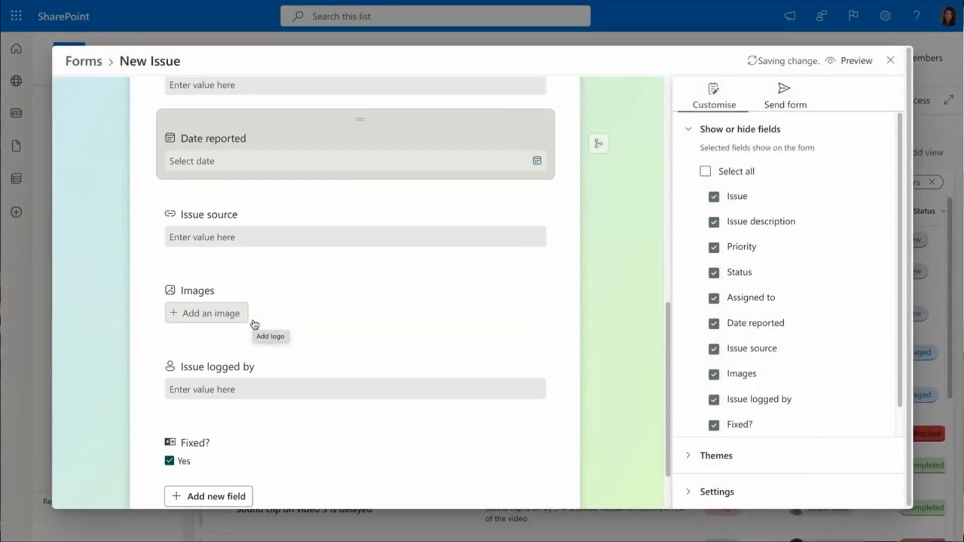
pyautogui.click(209, 496)
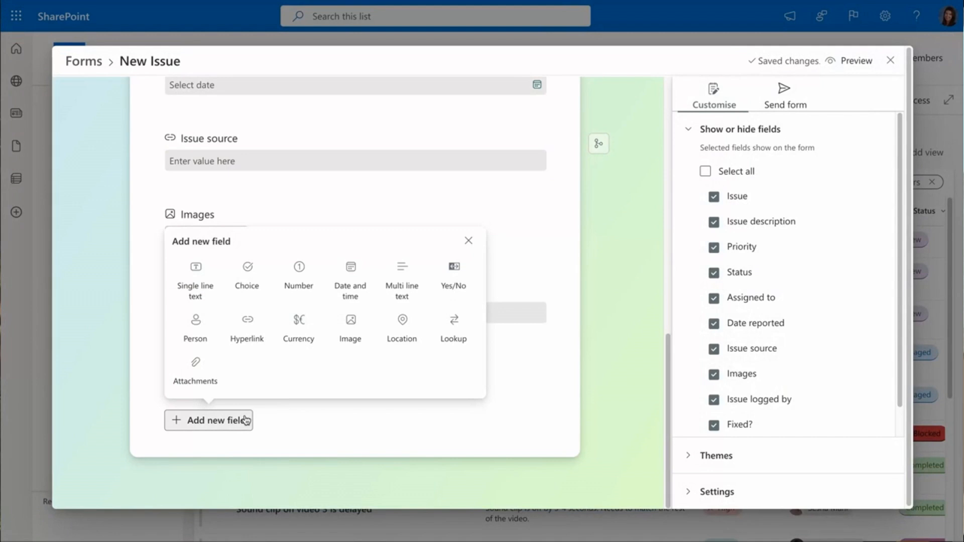
pyautogui.moveTo(195, 368)
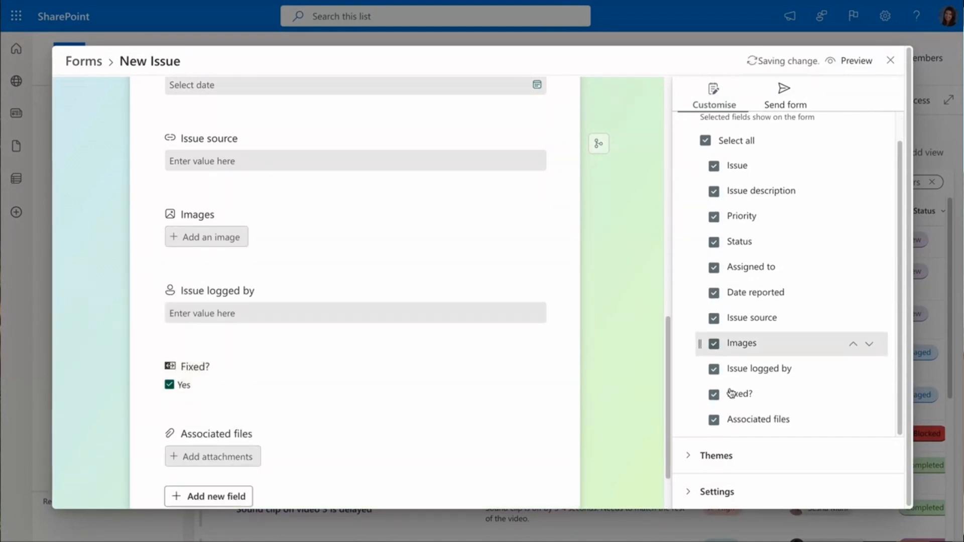
pyautogui.moveTo(757, 420); pyautogui.dragTo(773, 254)
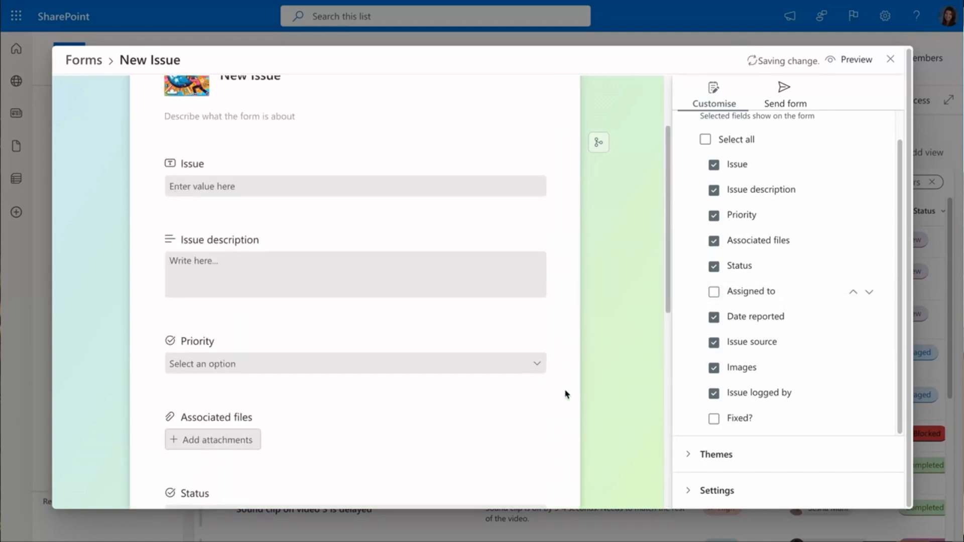
# Set branching so High, Normal and Low priority answers go to 9. Issue logged by.
pyautogui.click(597, 142)
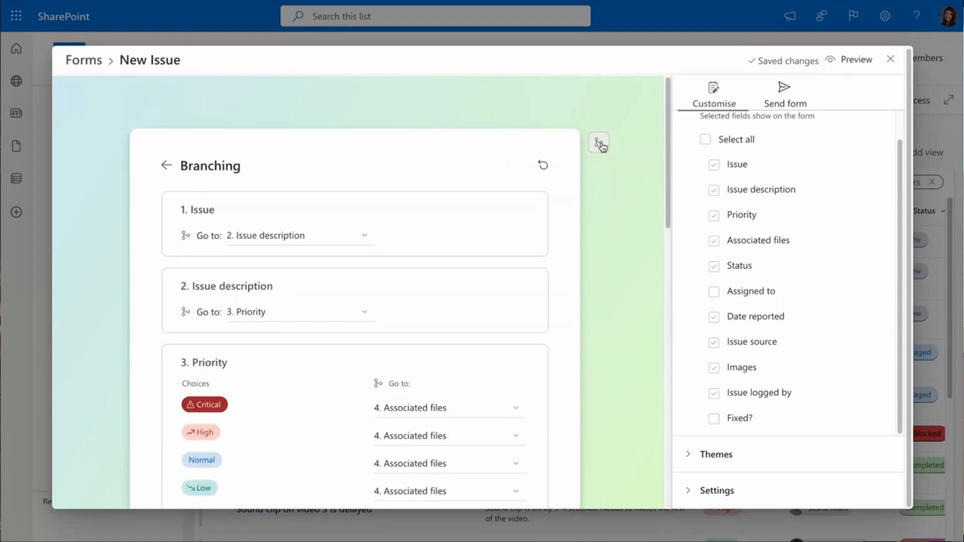
pyautogui.scroll(-3)
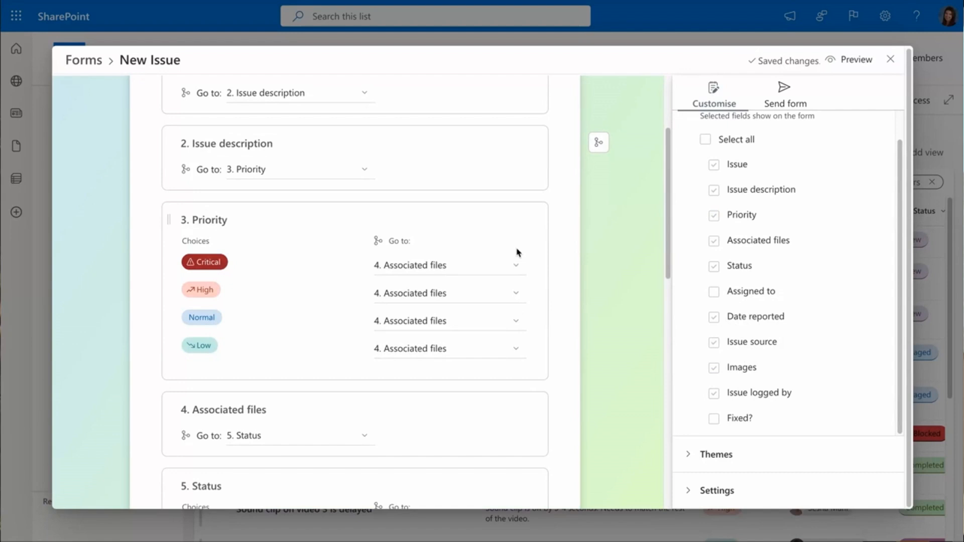
pyautogui.click(449, 292)
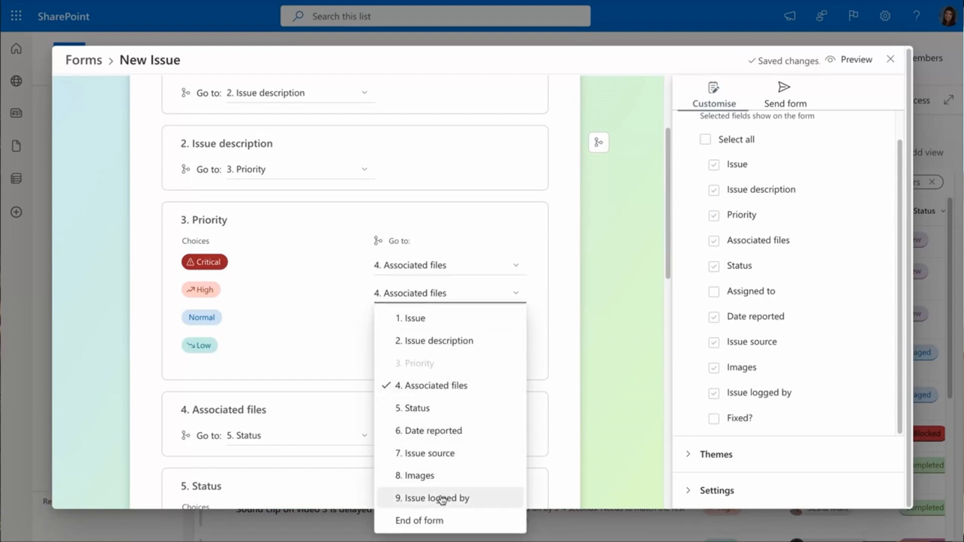
pyautogui.click(437, 498)
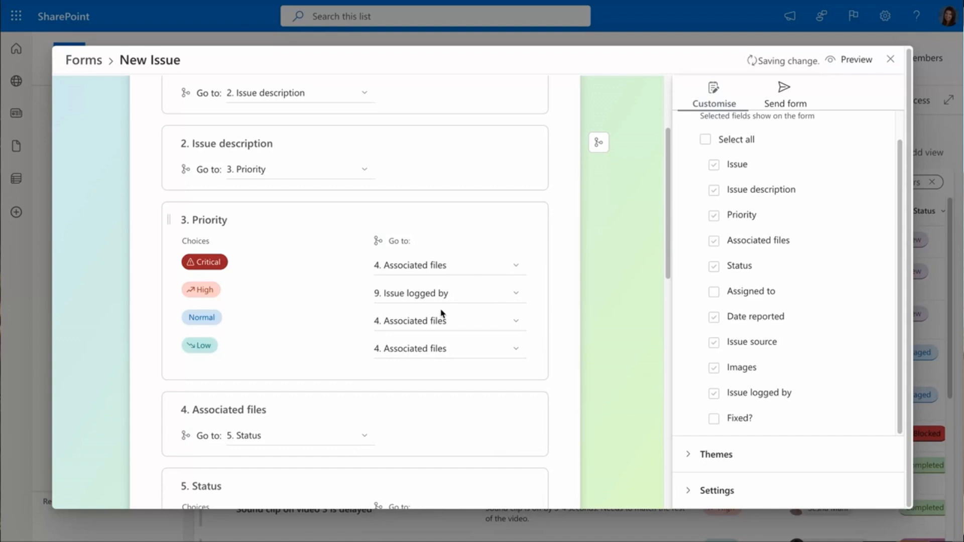
pyautogui.click(449, 320)
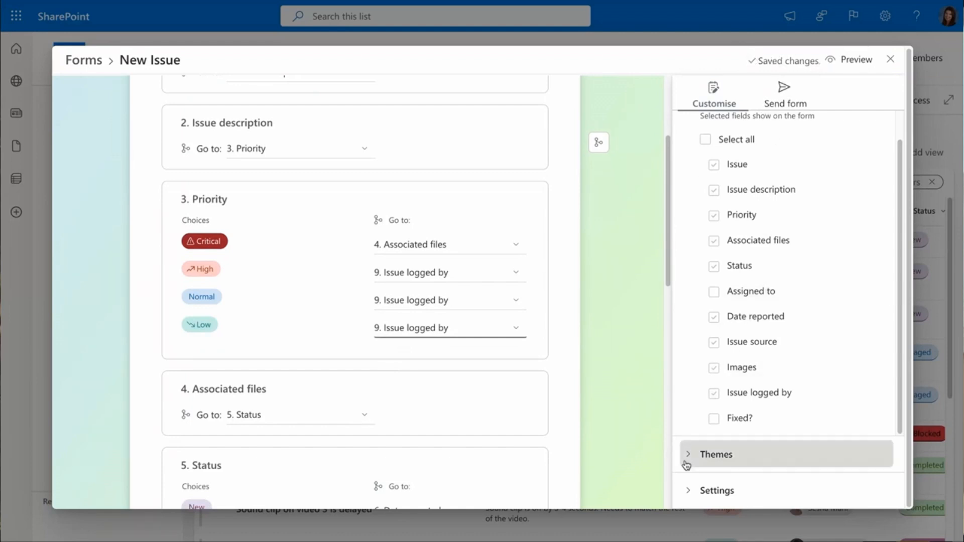
# Apply the pink theme, turn on response notifications and enable start/end dates.
pyautogui.click(715, 454)
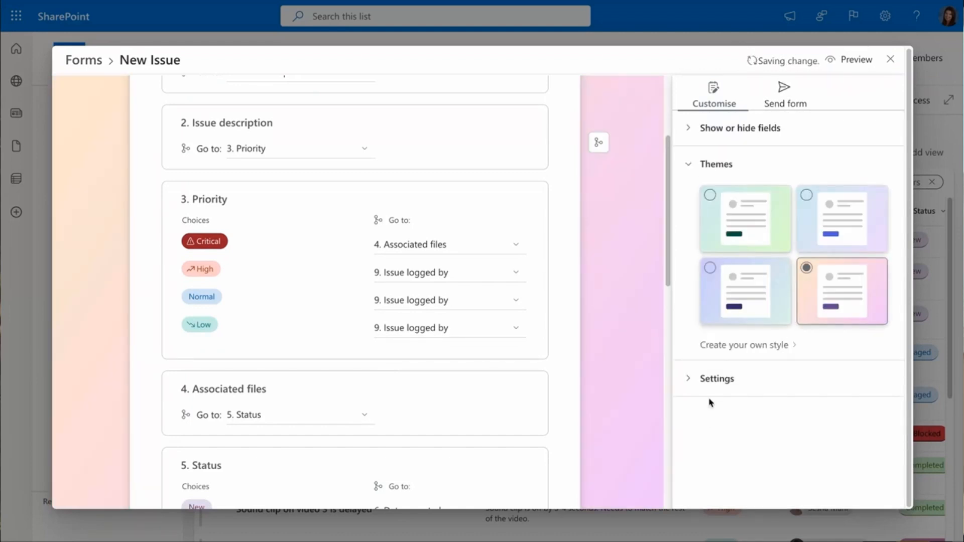
pyautogui.click(716, 378)
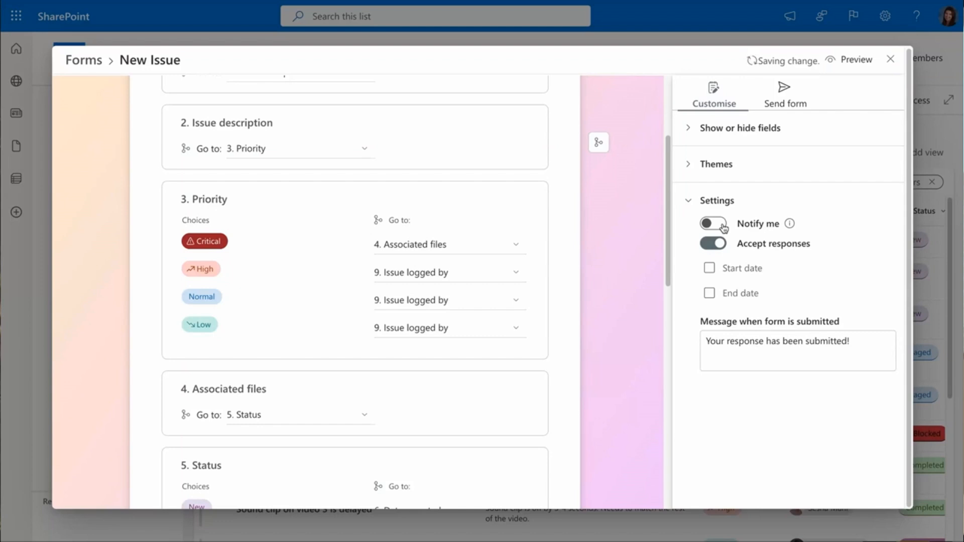
pyautogui.click(712, 223)
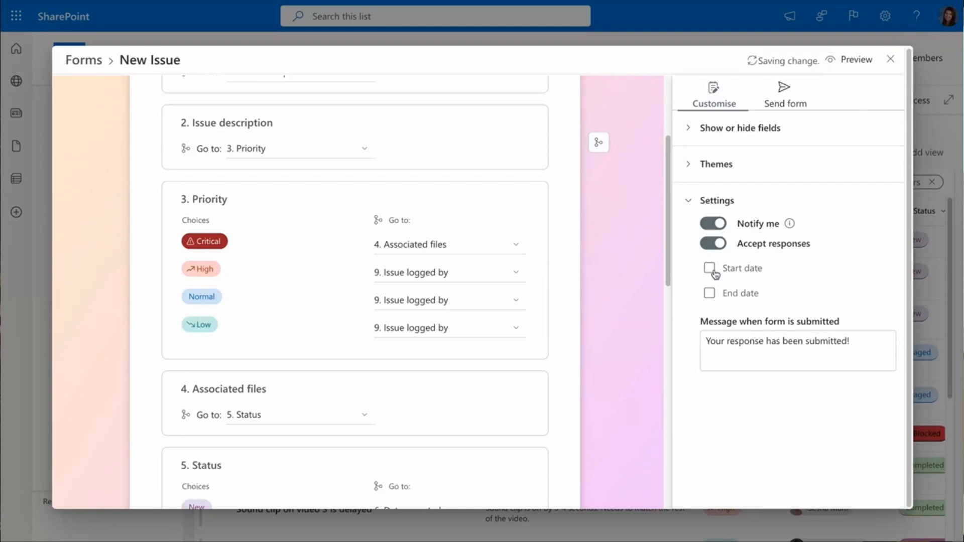
pyautogui.click(709, 268)
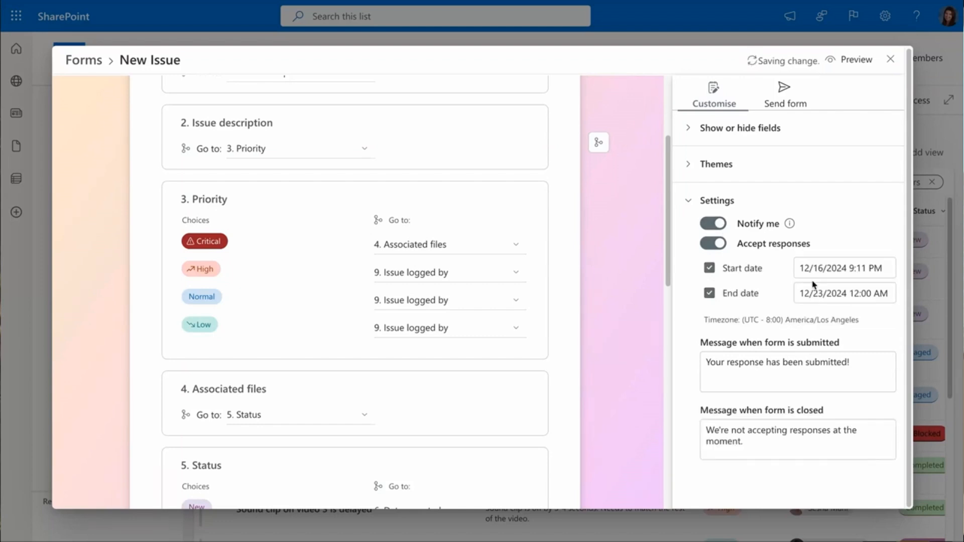
# Set the form's end date to April 30, 2025.
pyautogui.click(843, 292)
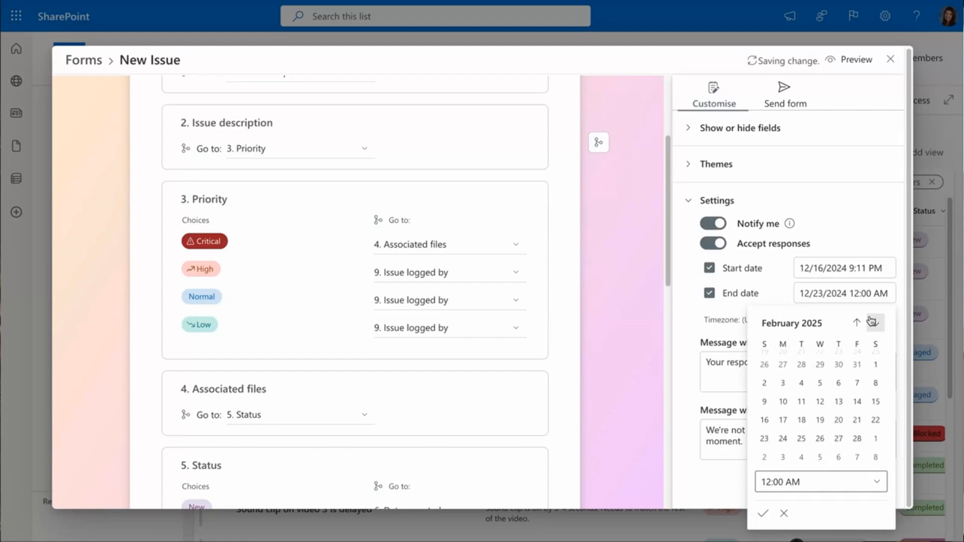
pyautogui.click(874, 322)
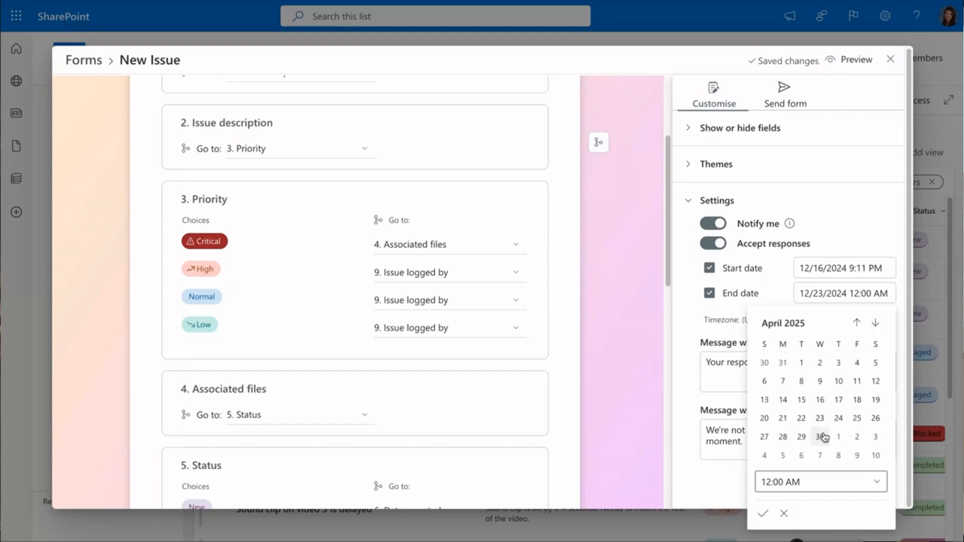
pyautogui.click(819, 437)
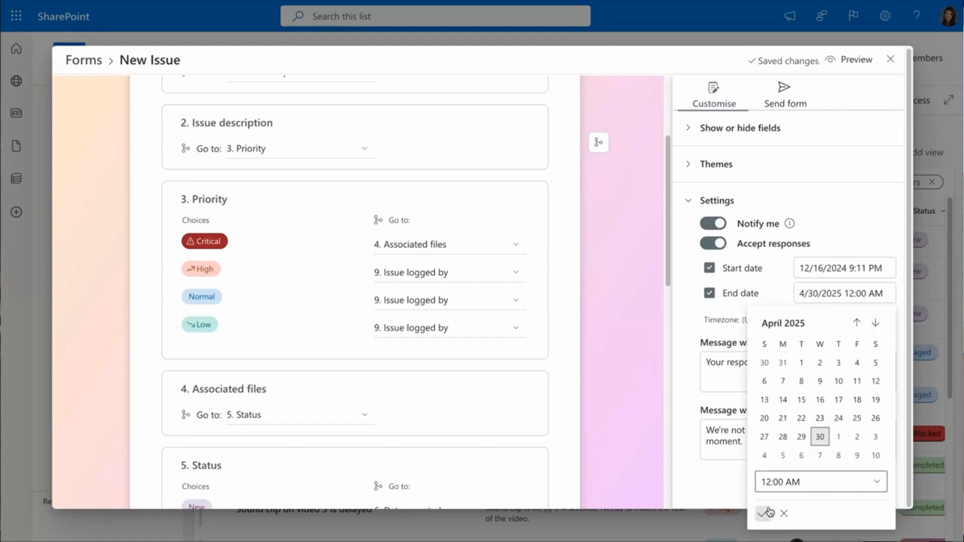
pyautogui.click(766, 513)
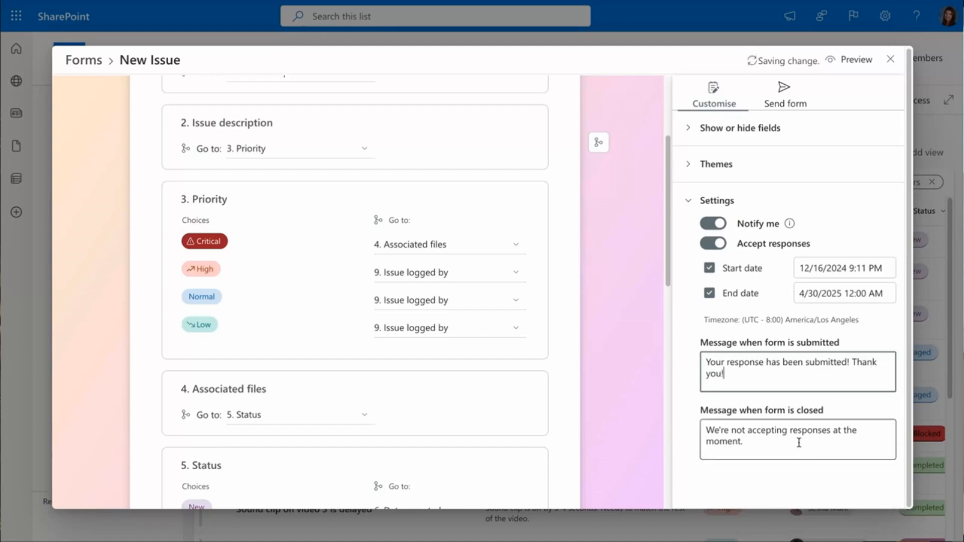
# Extend the submitted and closed messages, then preview the finished form.
pyautogui.write('TH')
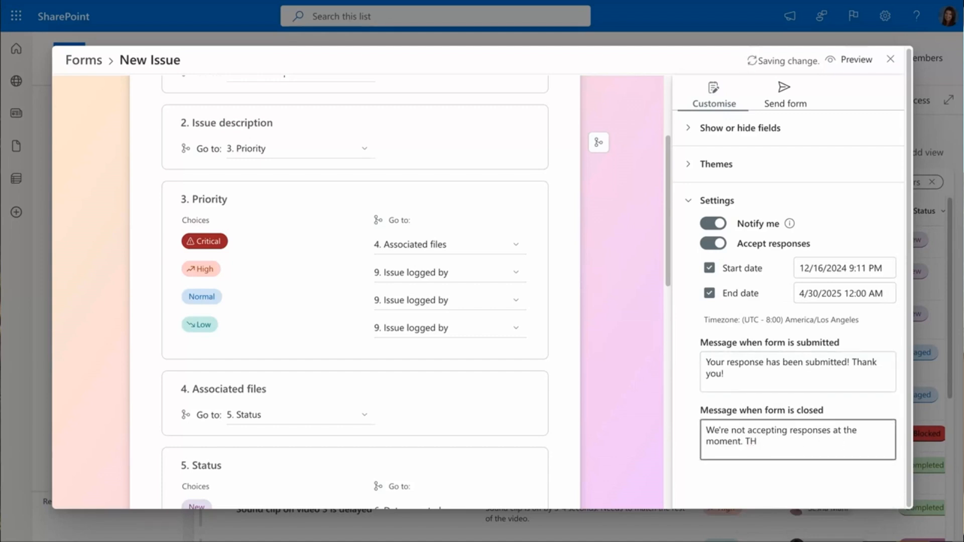
pyautogui.write('The launch has already')
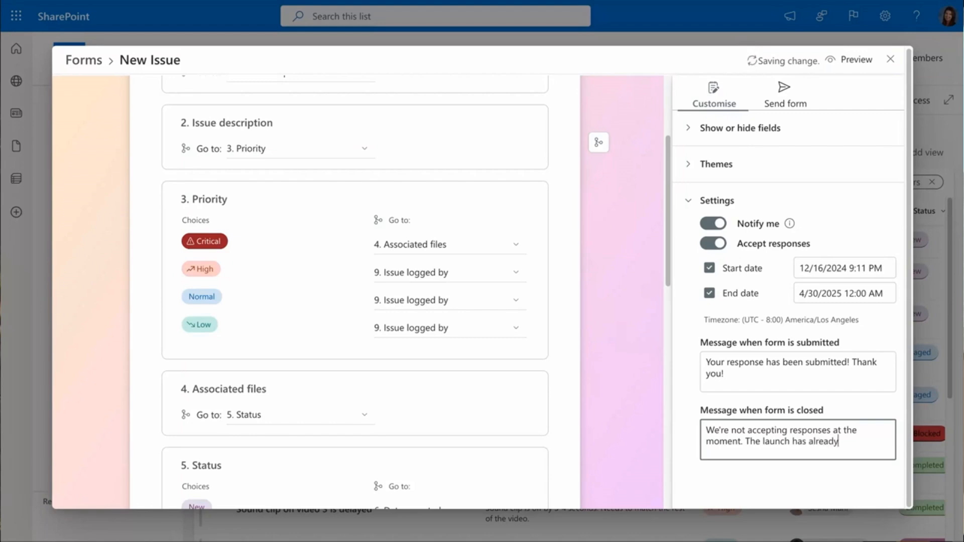
pyautogui.click(855, 60)
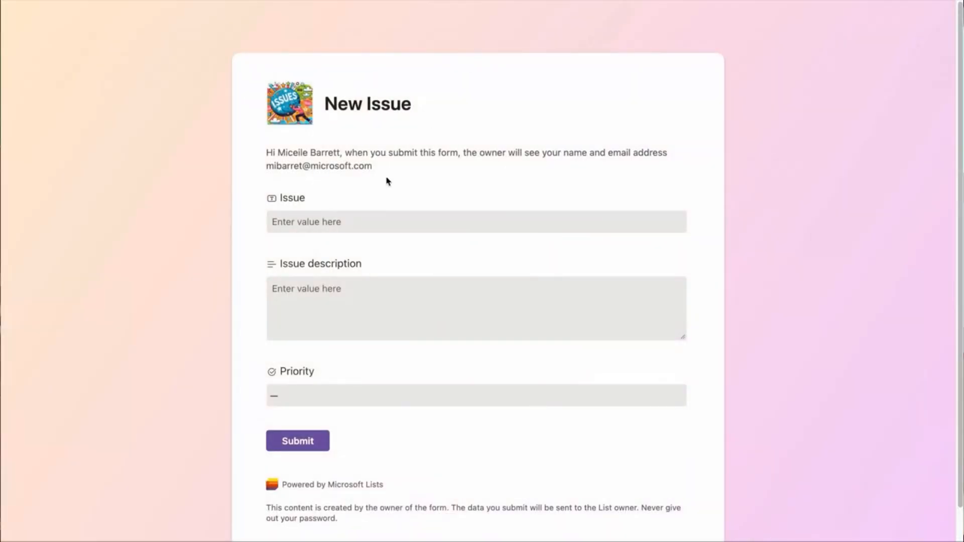
# Submit a test issue 'Perf is too slow', choosing Critical then Normal priority.
pyautogui.write('Perf is too slow')
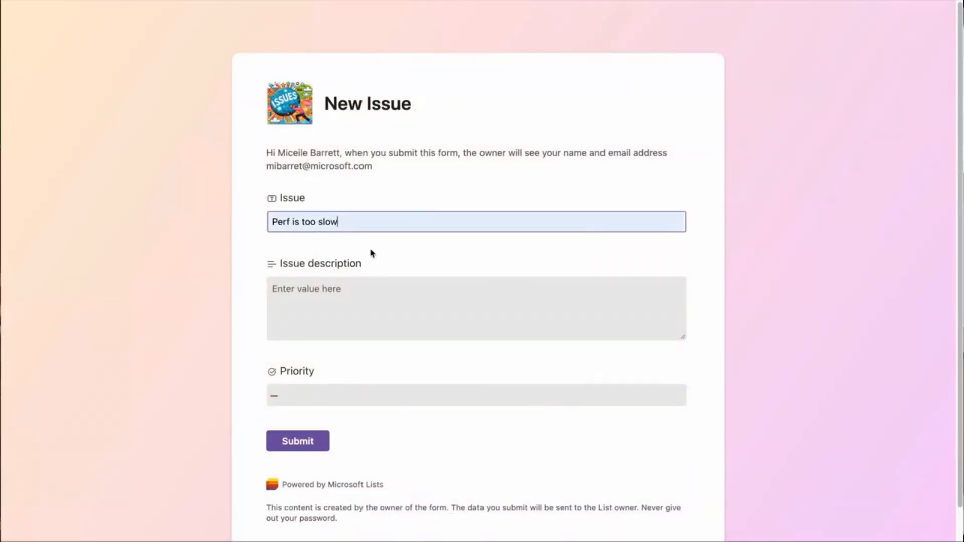
pyautogui.click(475, 396)
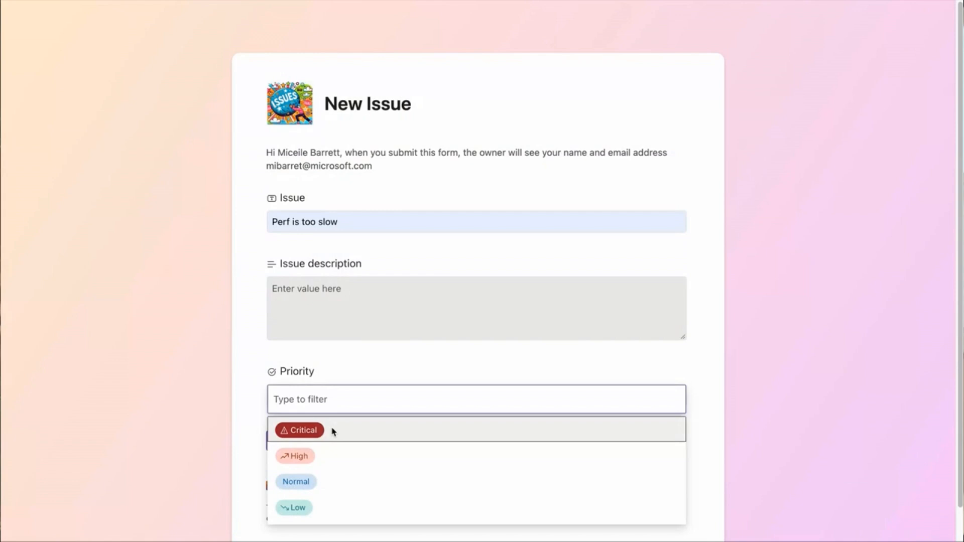
pyautogui.click(299, 430)
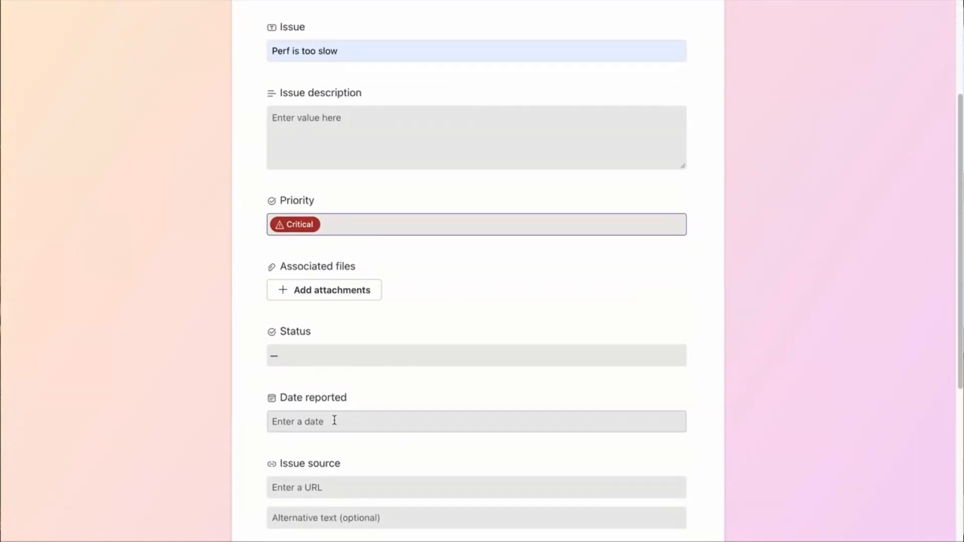
pyautogui.scroll(-3)
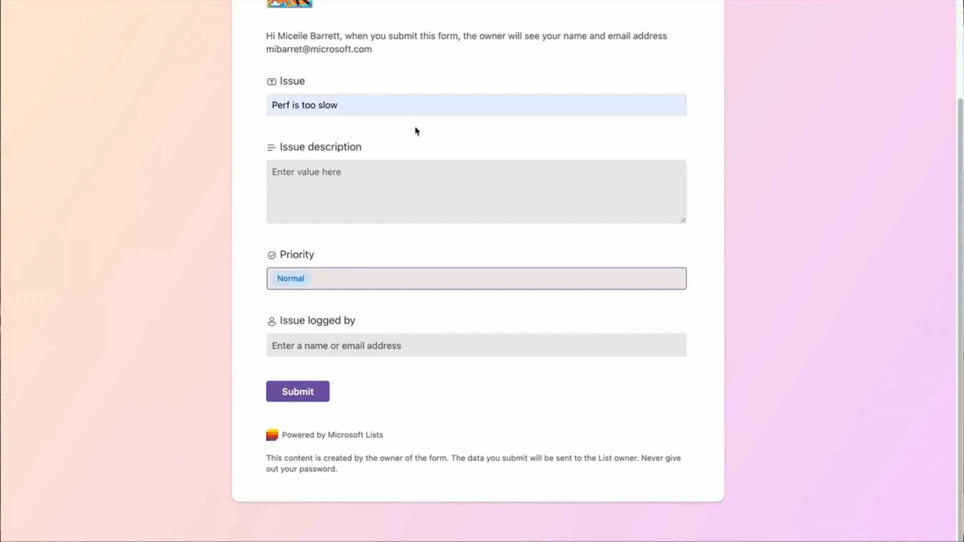
pyautogui.click(475, 346)
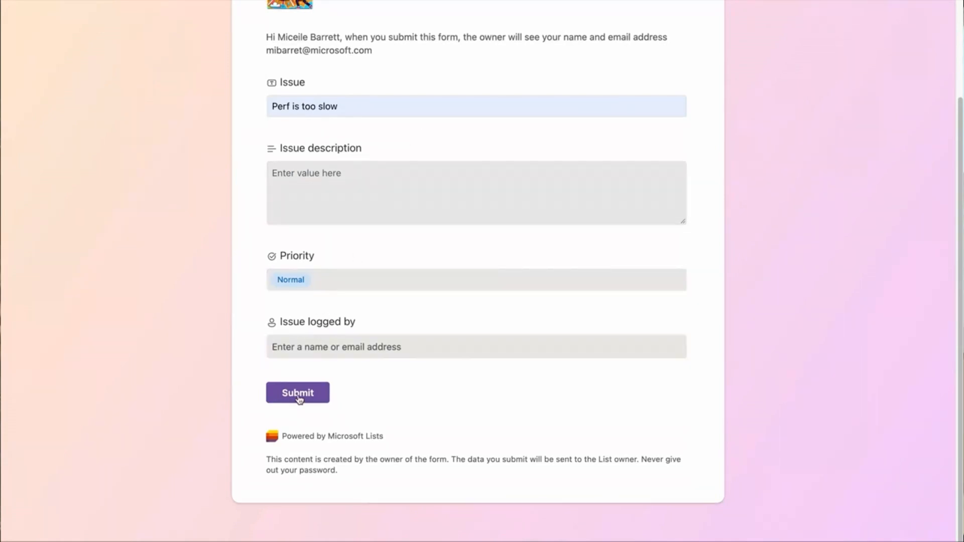
pyautogui.click(297, 392)
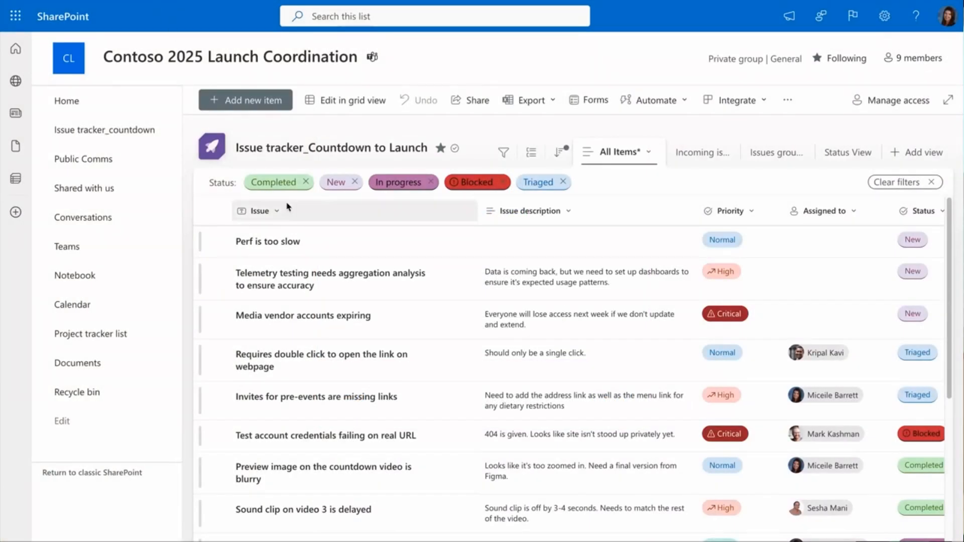
# In Incoming issues grid view, assign the Critical issue to Mark Kashman.
pyautogui.click(218, 241)
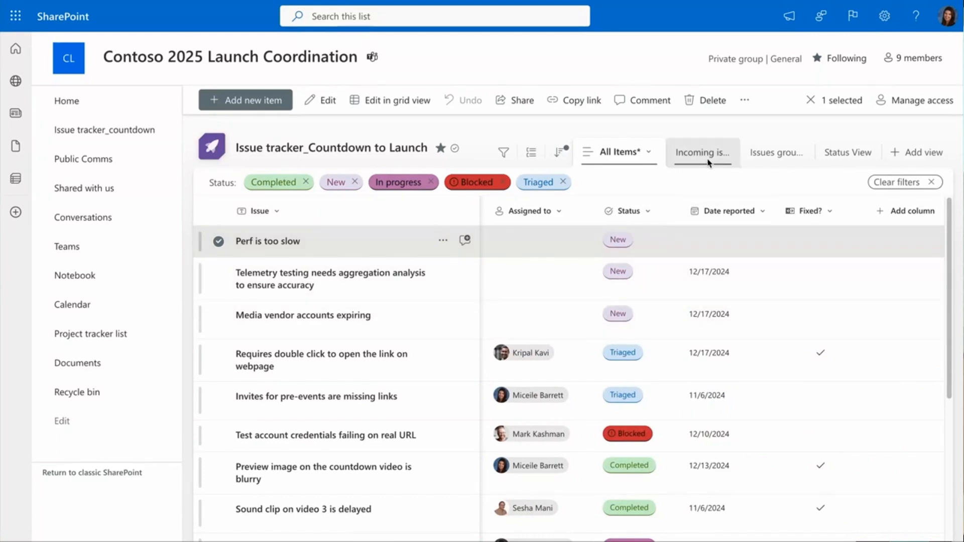
pyautogui.click(701, 152)
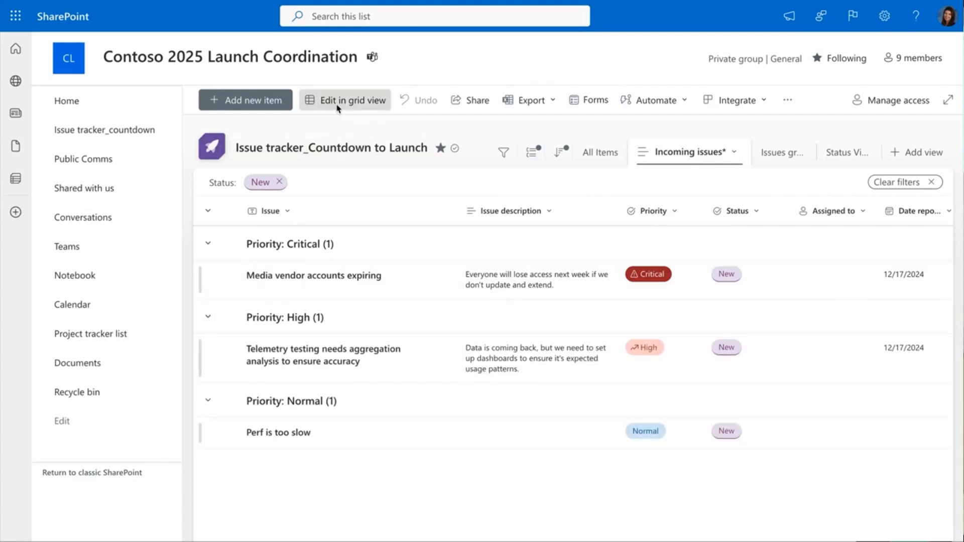
pyautogui.click(344, 100)
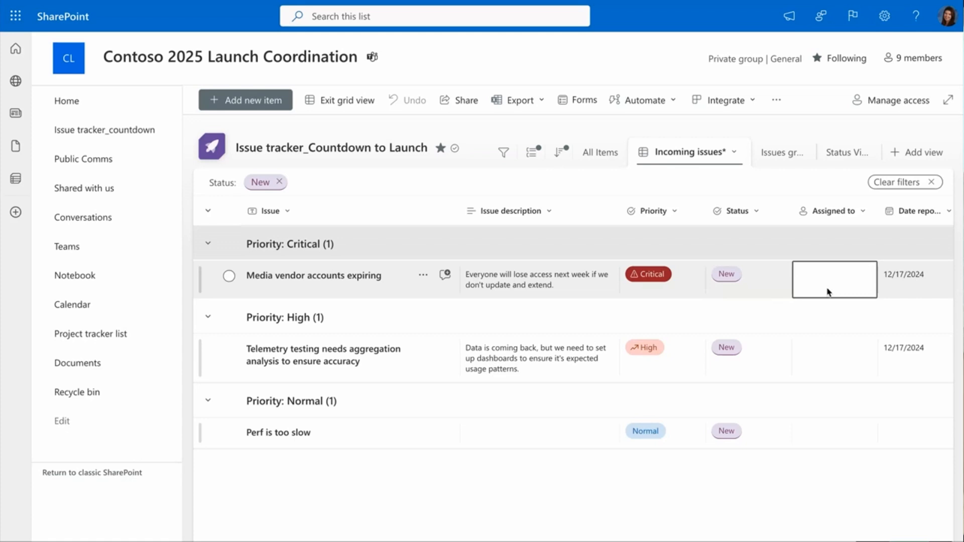
pyautogui.write('mark')
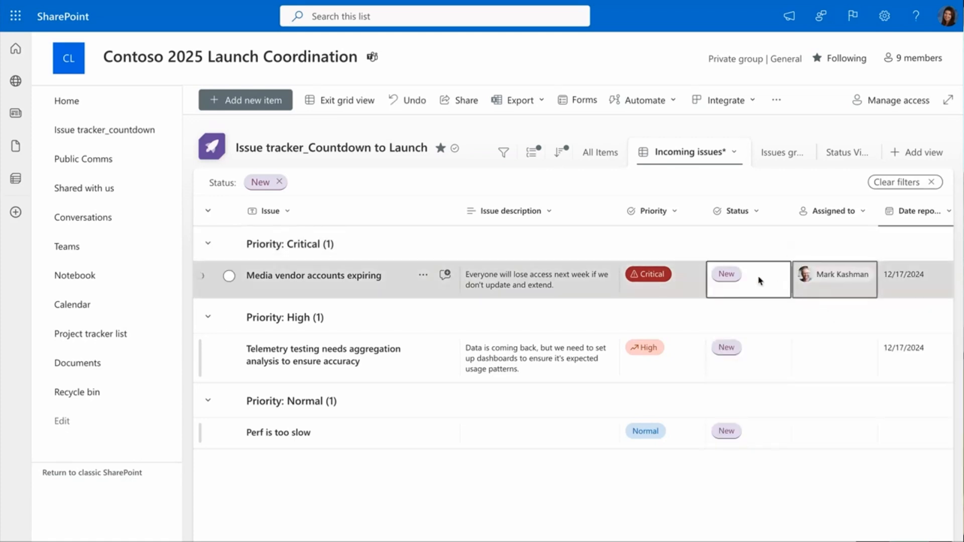
pyautogui.click(747, 279)
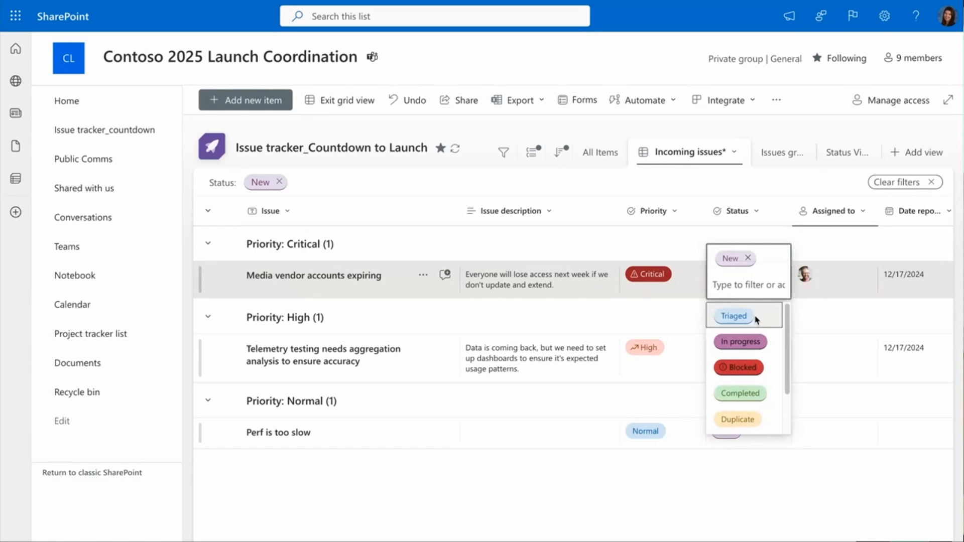
pyautogui.click(732, 316)
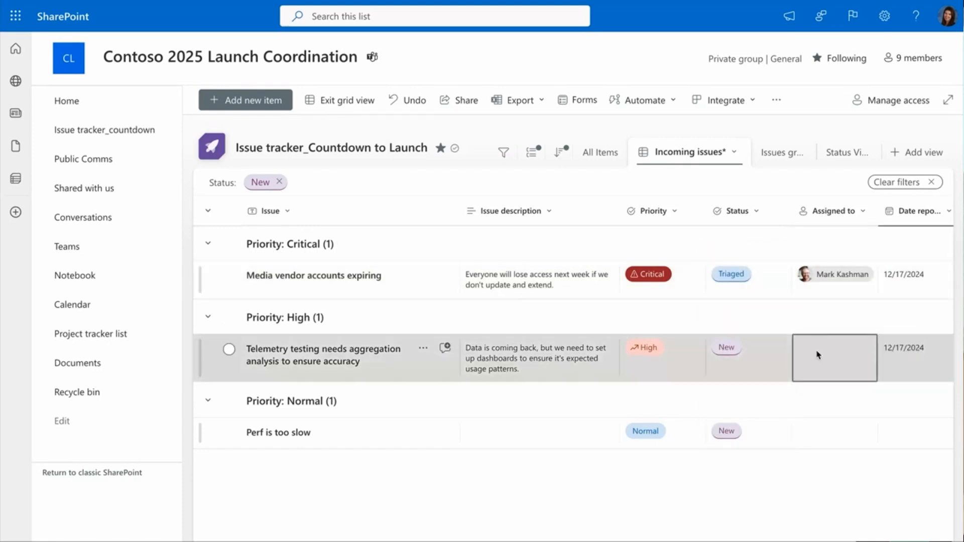
pyautogui.write('miceile Barrett')
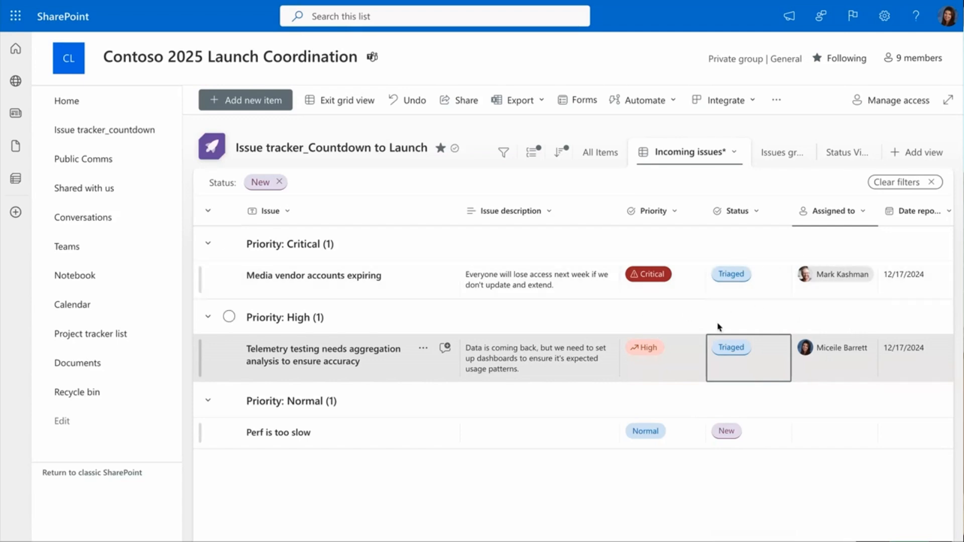
pyautogui.moveTo(915, 152)
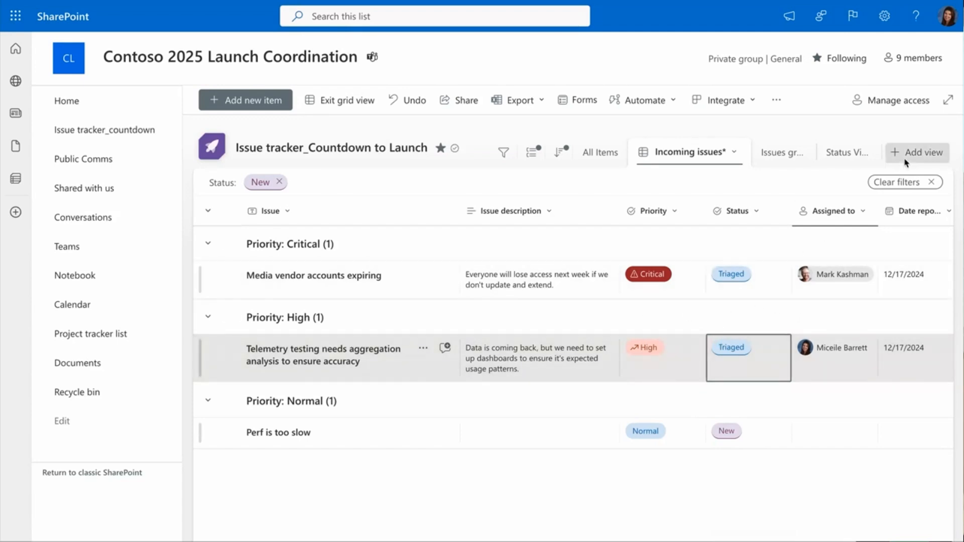
# Create a board view named Status View of Issues organized by the Status column.
pyautogui.click(917, 152)
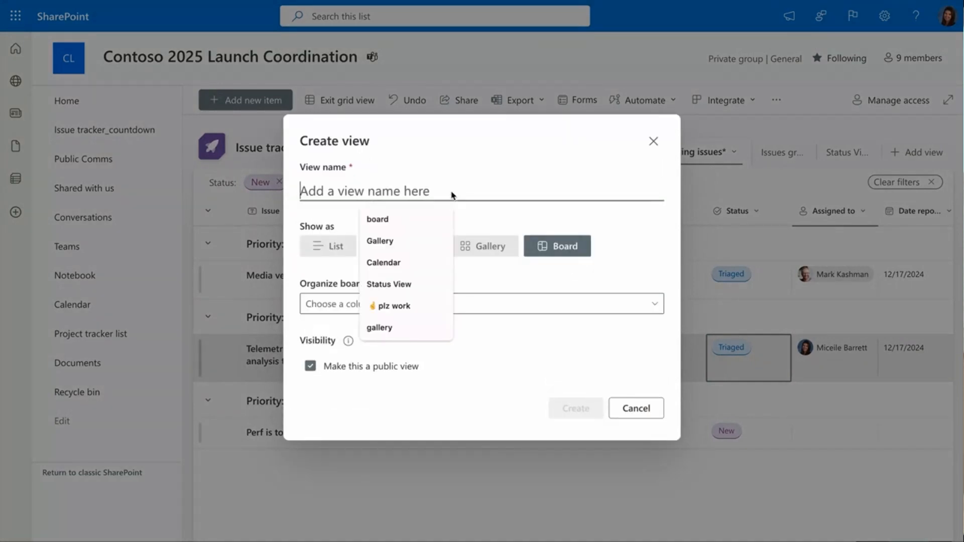
pyautogui.write('Status View of')
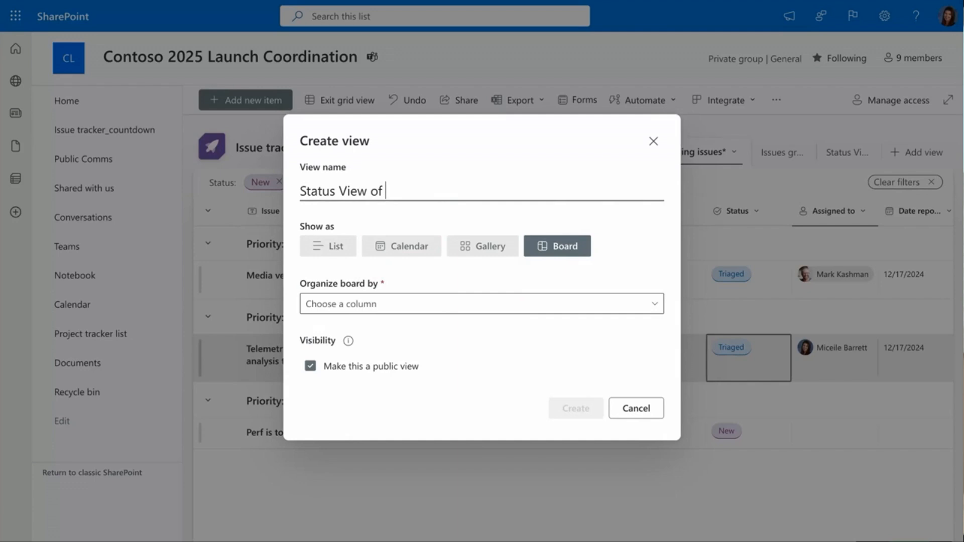
pyautogui.write('Issues')
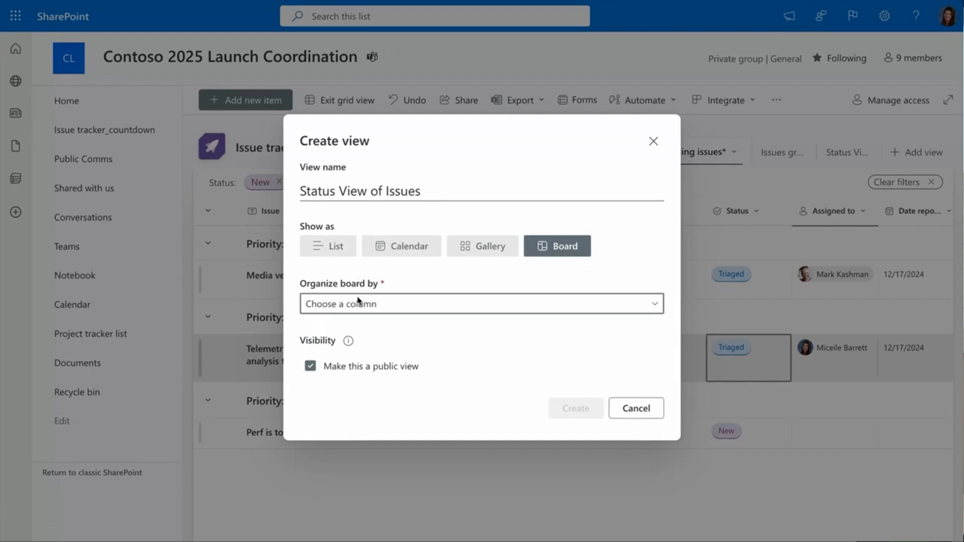
pyautogui.click(481, 303)
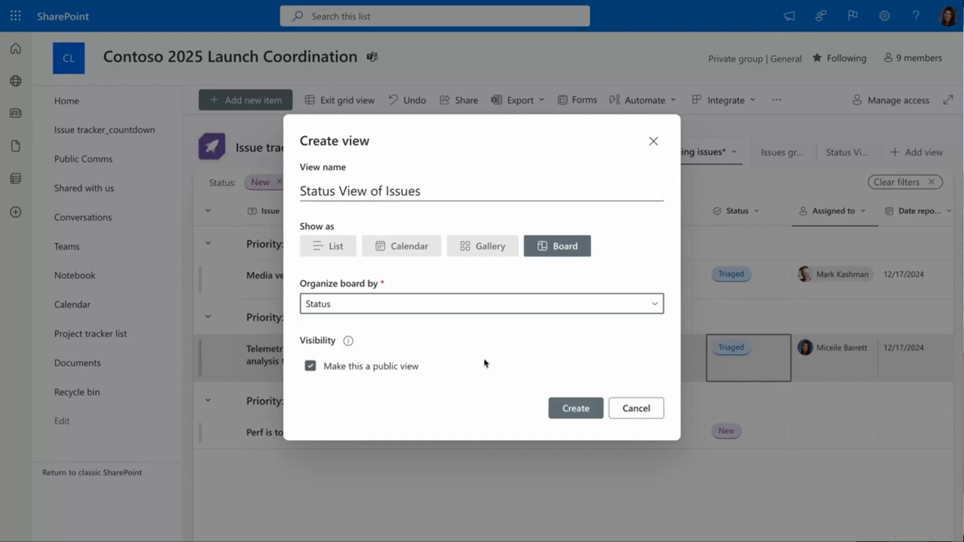
pyautogui.click(574, 408)
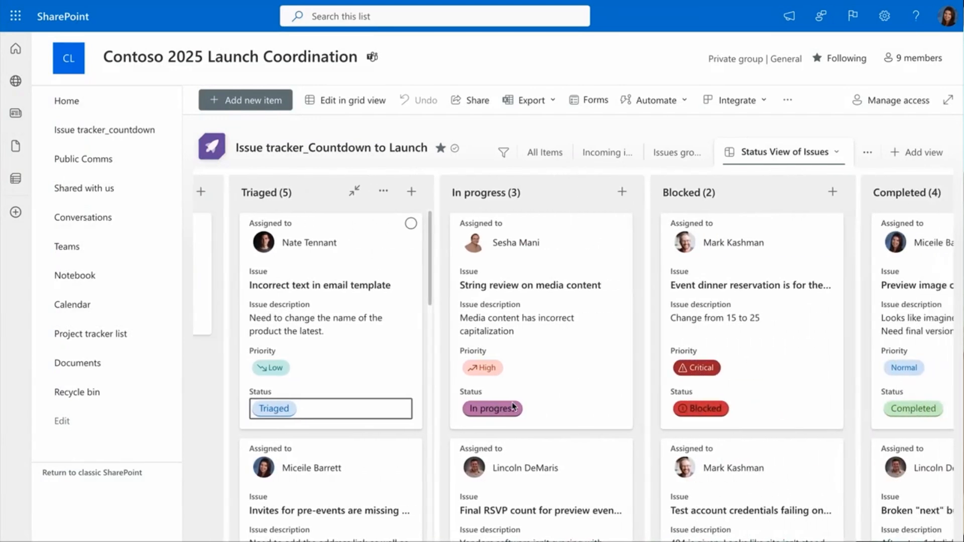
# Scroll to the Blocked column and open the Event dinner reservation card.
pyautogui.hscroll(3)
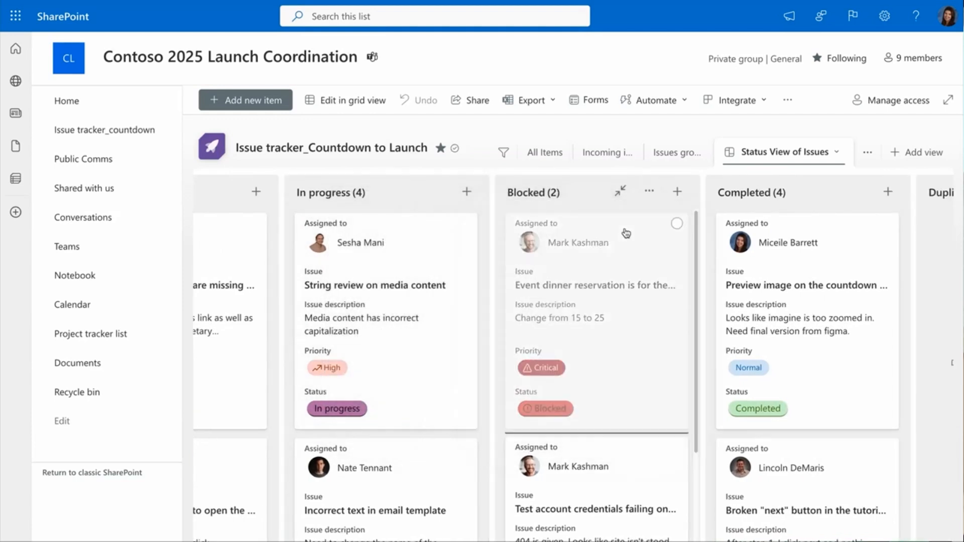
pyautogui.click(593, 284)
pyautogui.write('@')
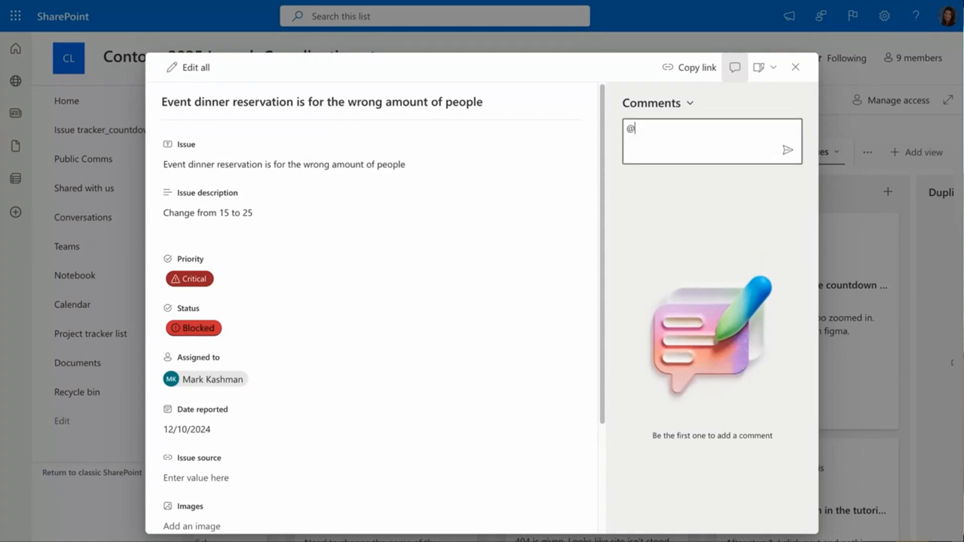
pyautogui.write('mark')
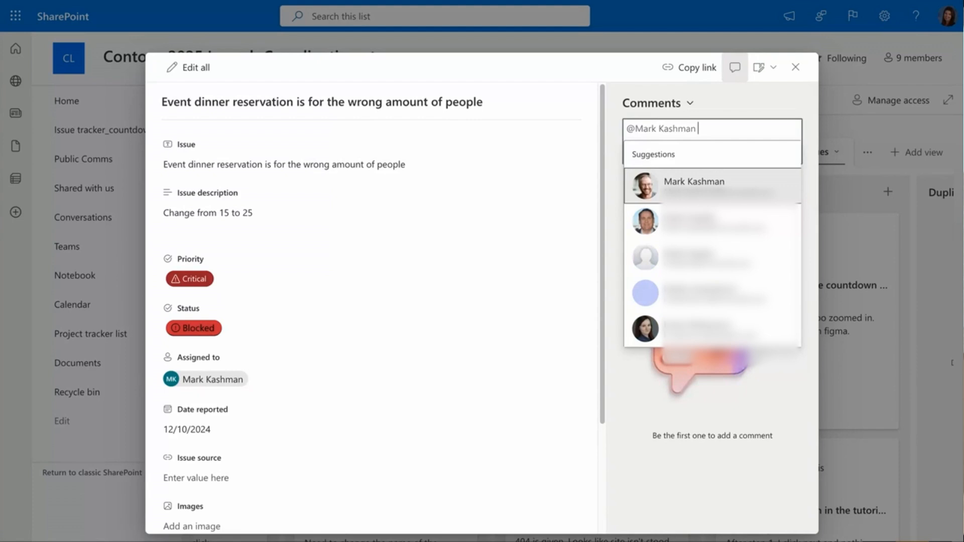
pyautogui.write('- can')
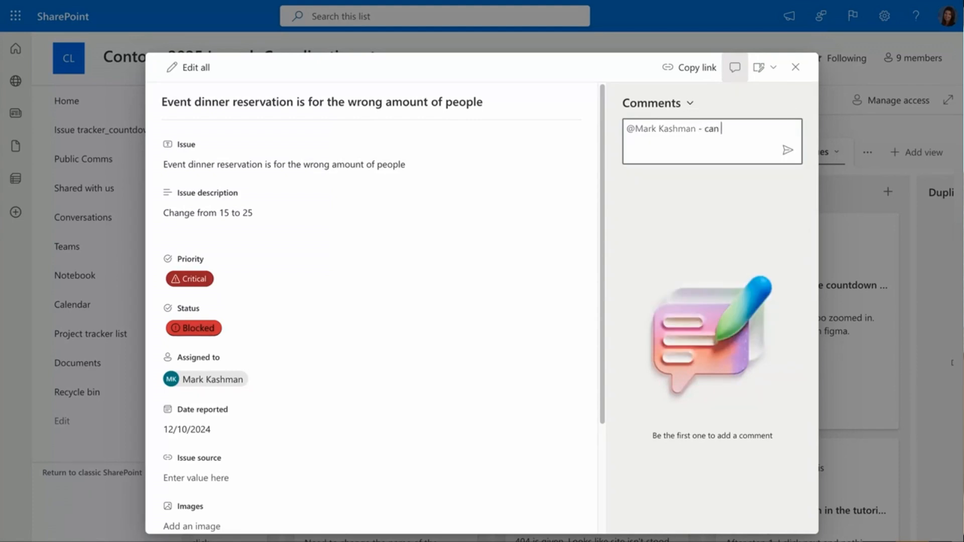
pyautogui.write('you confirm this is')
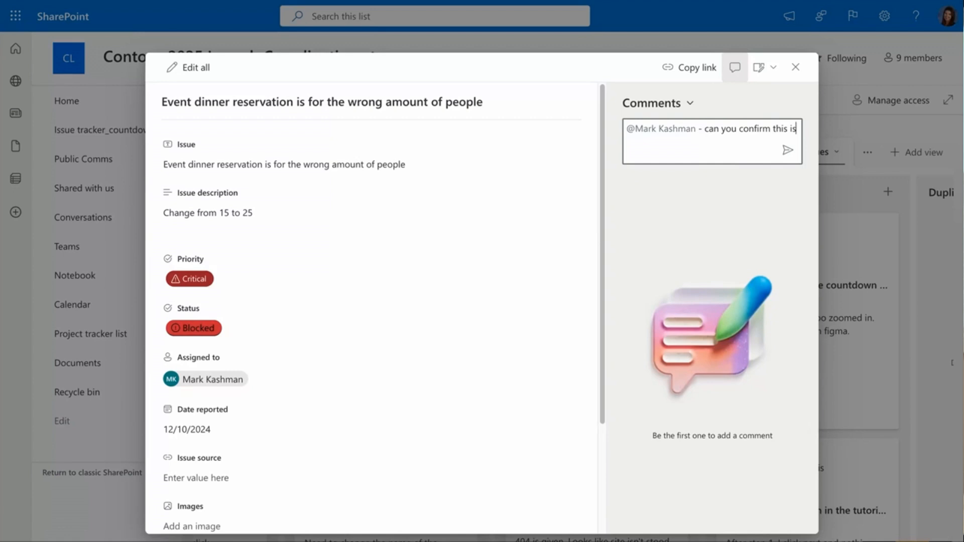
pyautogui.write('unblocked')
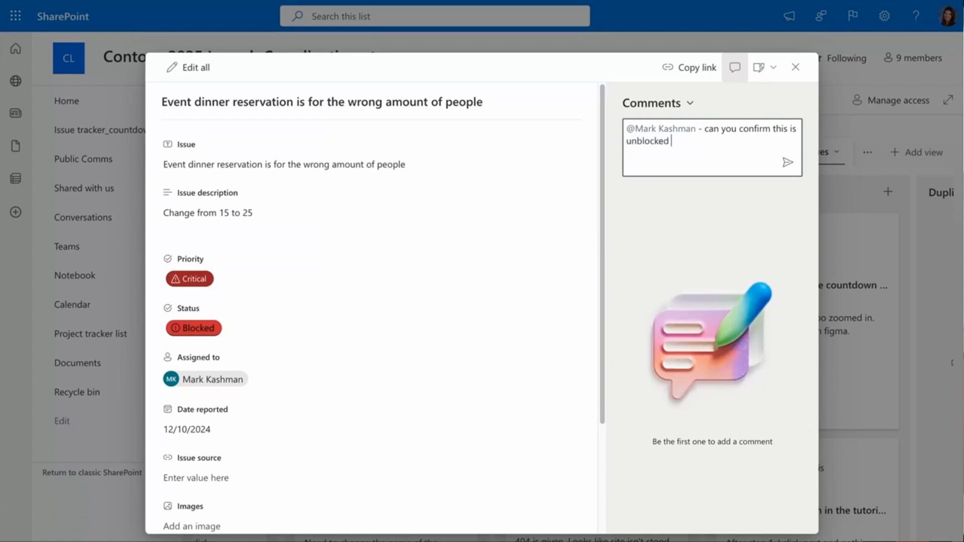
pyautogui.write('by EOD')
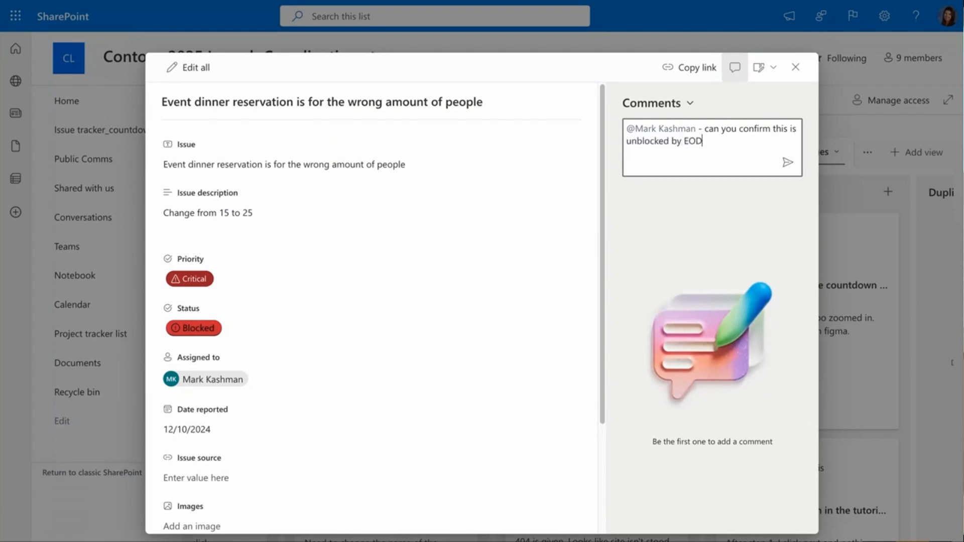
pyautogui.write('?')
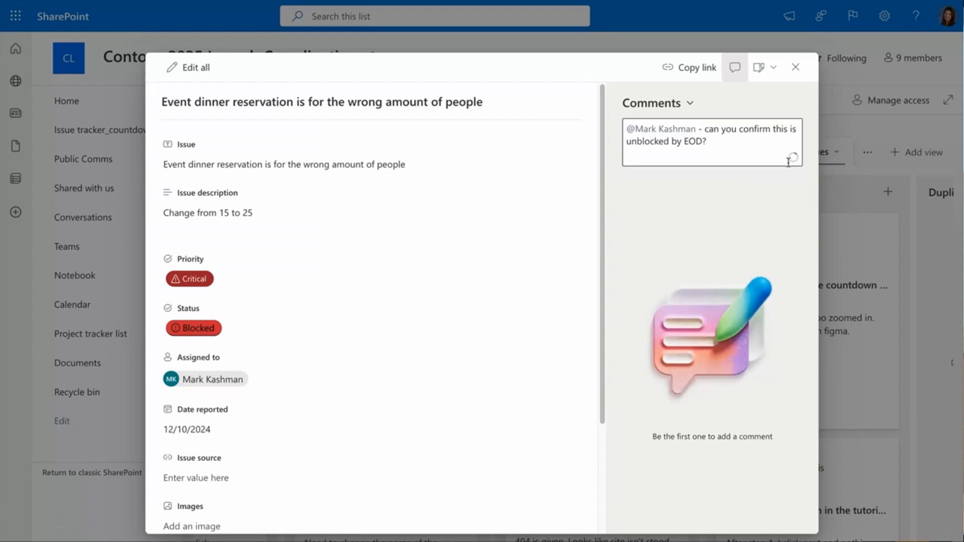
pyautogui.click(793, 157)
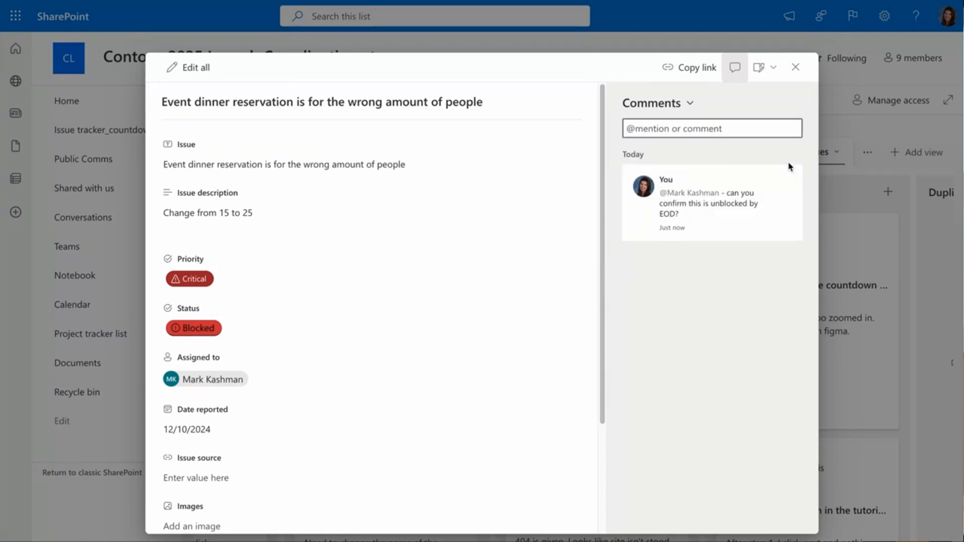
pyautogui.click(795, 67)
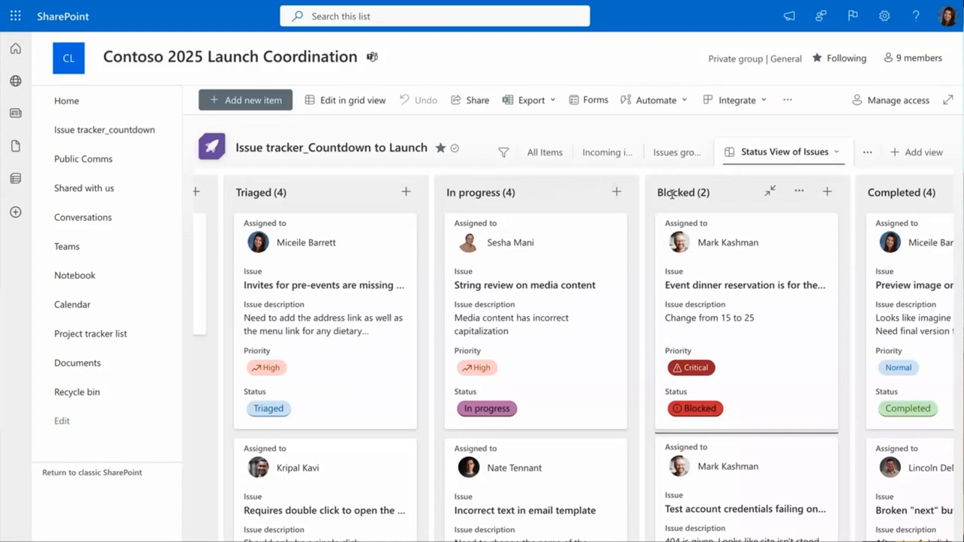
# Create a rule emailing Assigned to when that column is modified on an item.
pyautogui.click(653, 99)
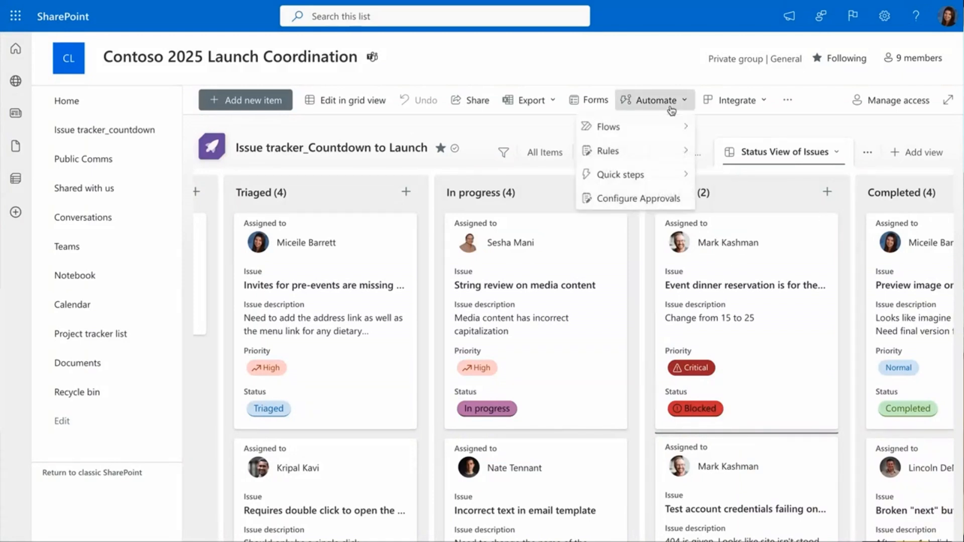
pyautogui.click(607, 151)
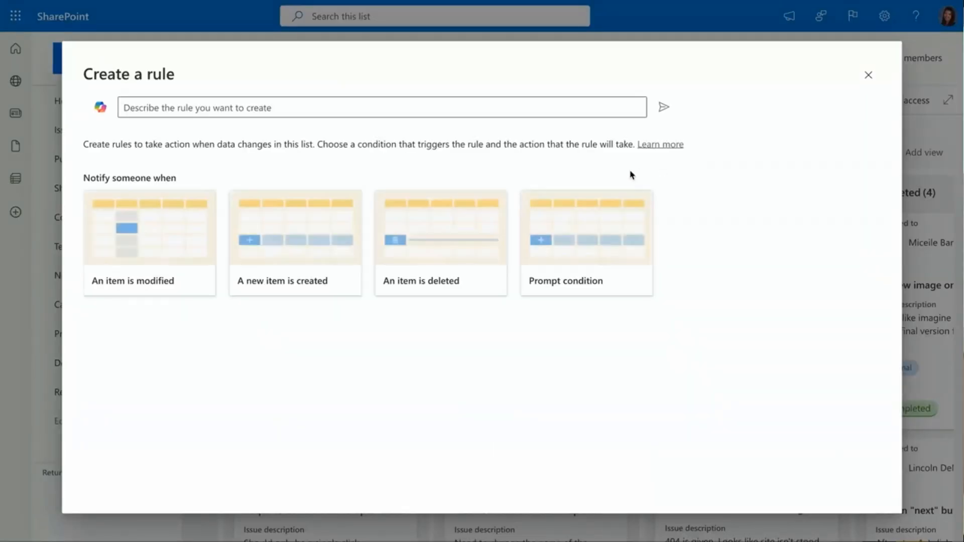
pyautogui.click(149, 243)
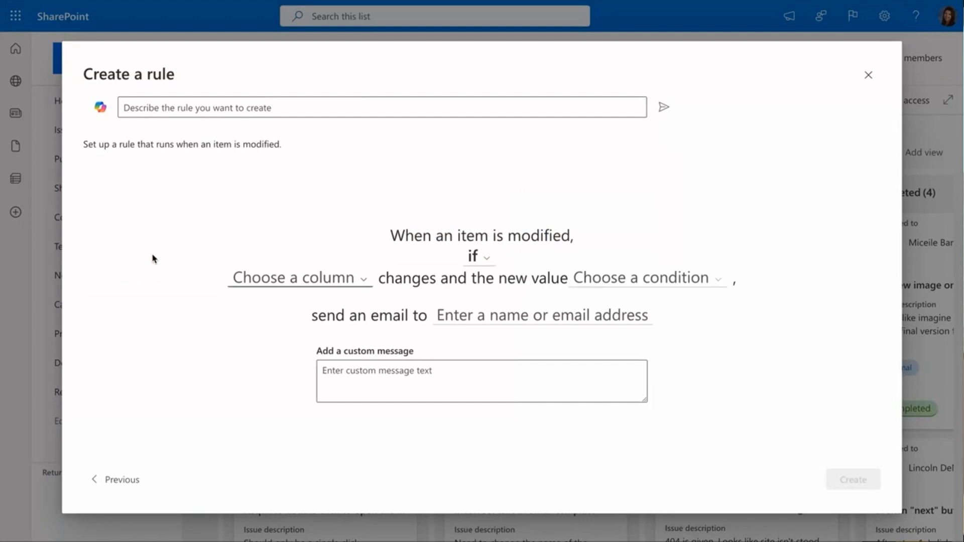
pyautogui.click(478, 256)
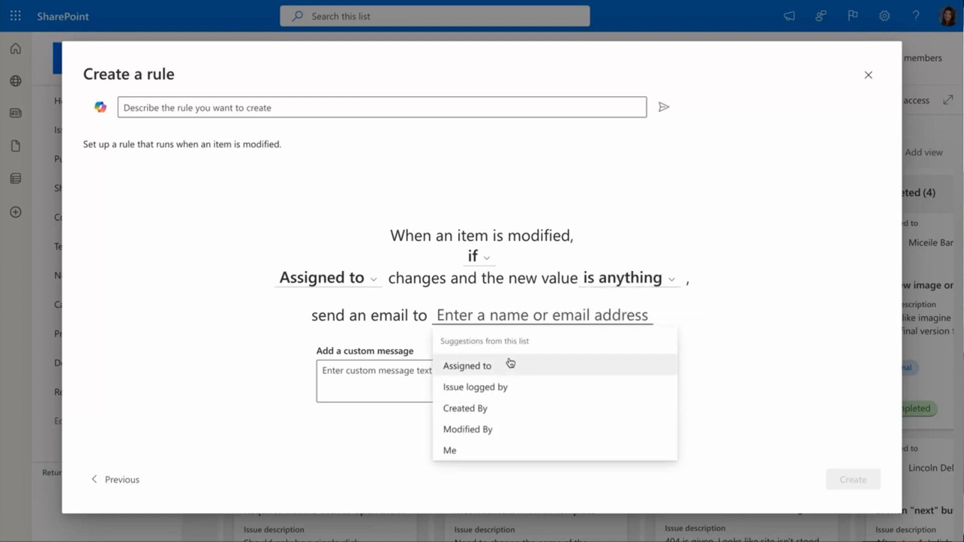
pyautogui.click(467, 366)
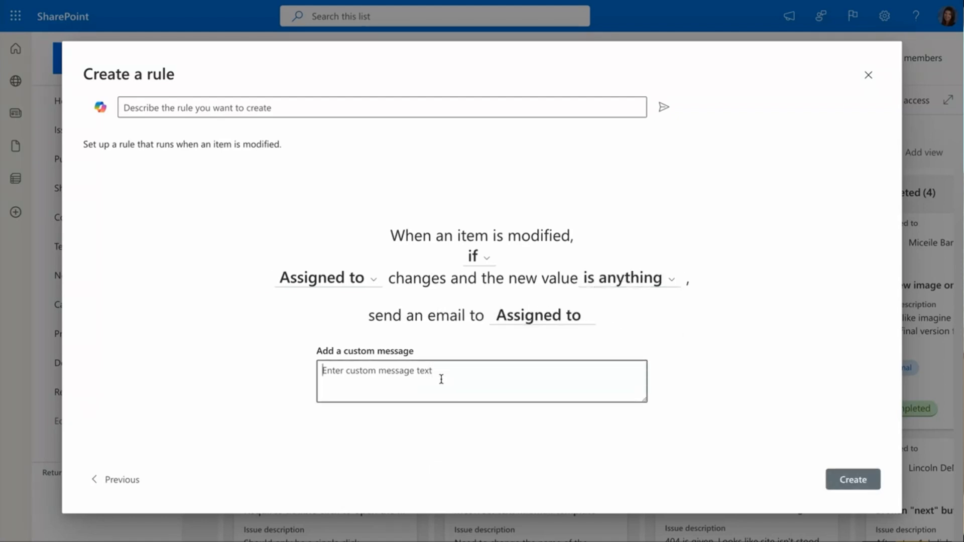
# Set the message 'This is your issue to investigate !!', save the rule and close Manage rules.
pyautogui.write('This is your issue')
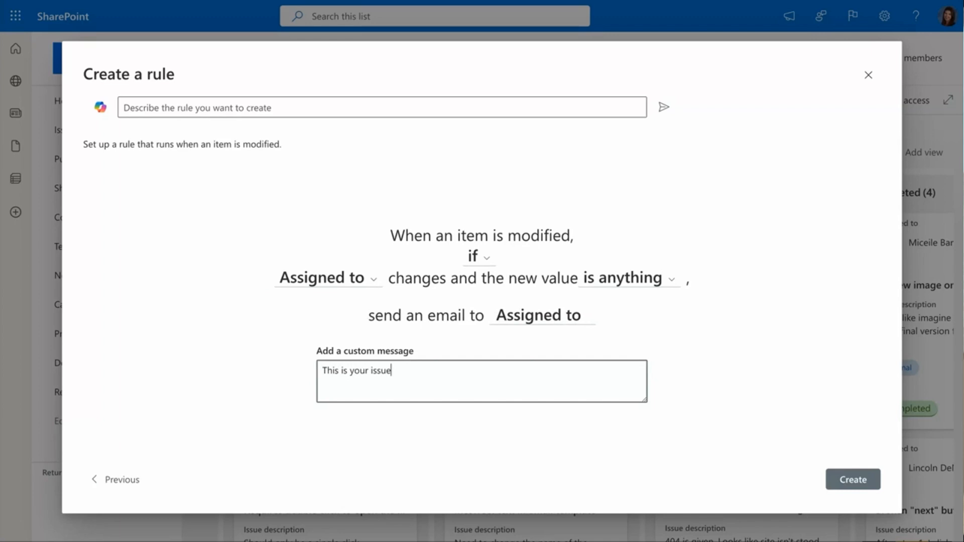
pyautogui.write('to investigate')
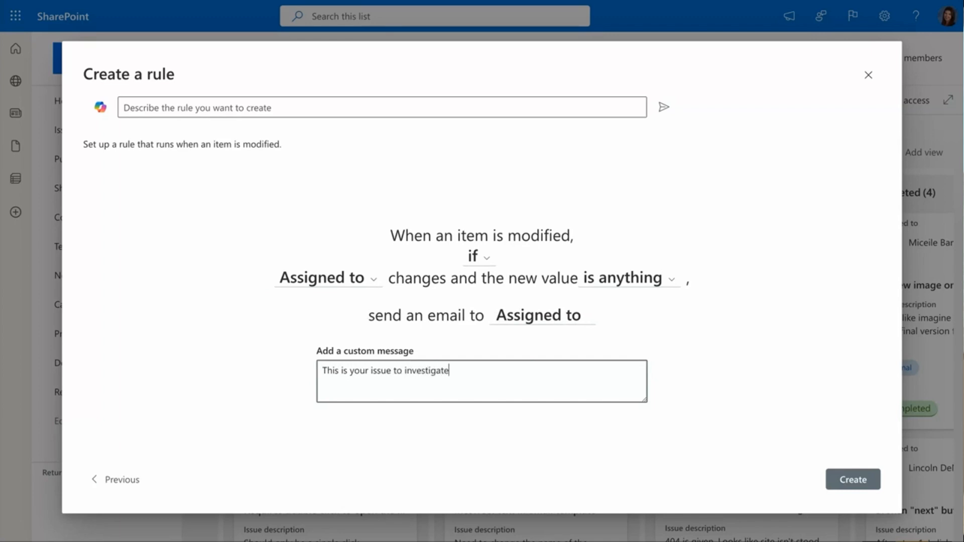
pyautogui.write('!!')
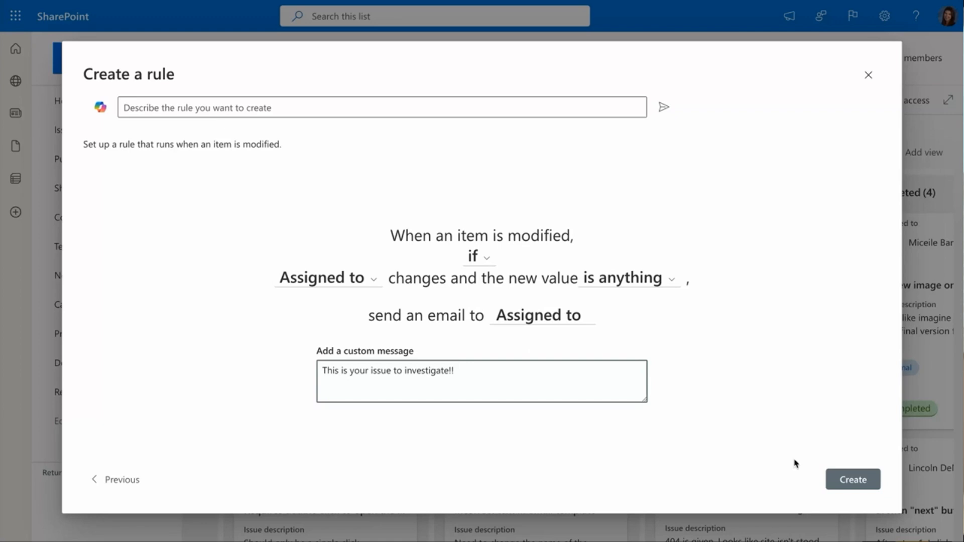
pyautogui.click(853, 480)
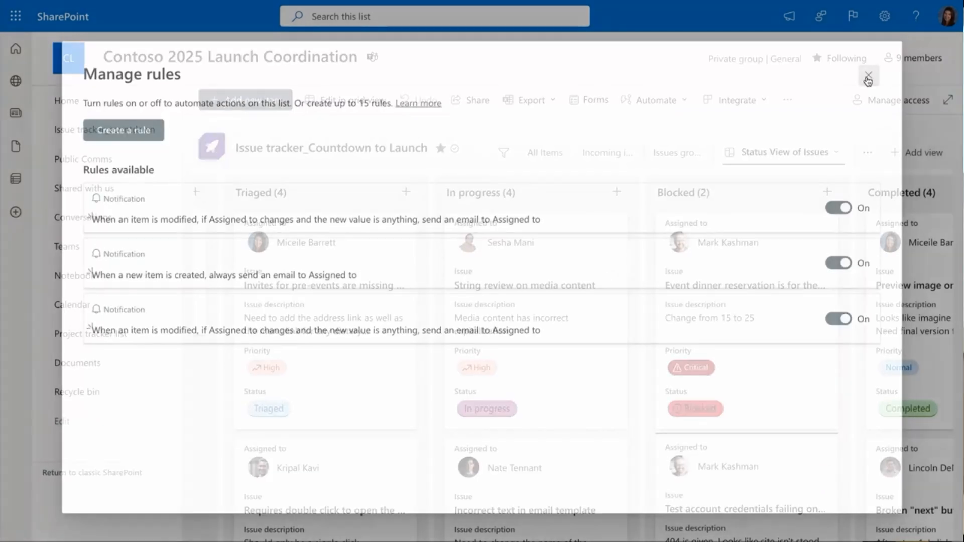
pyautogui.click(868, 76)
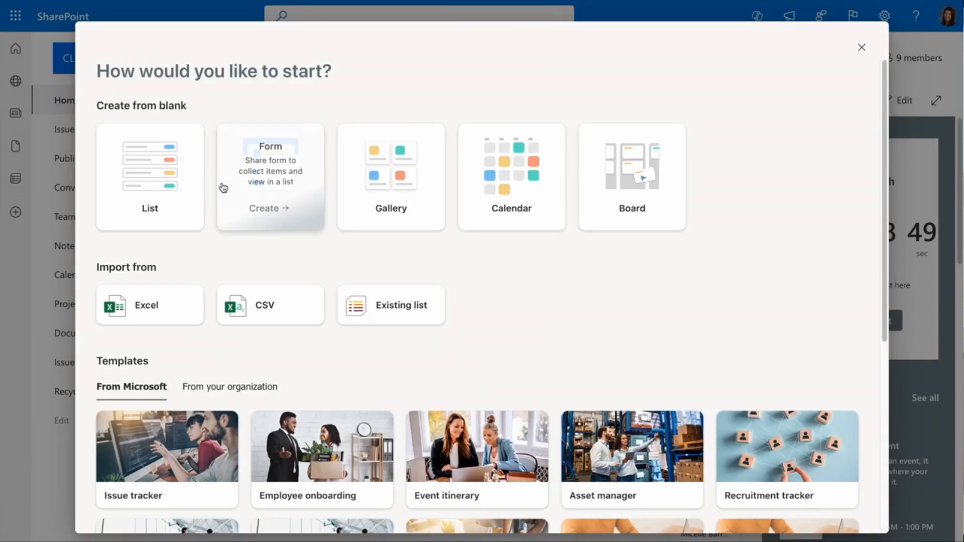
pyautogui.moveTo(220, 258)
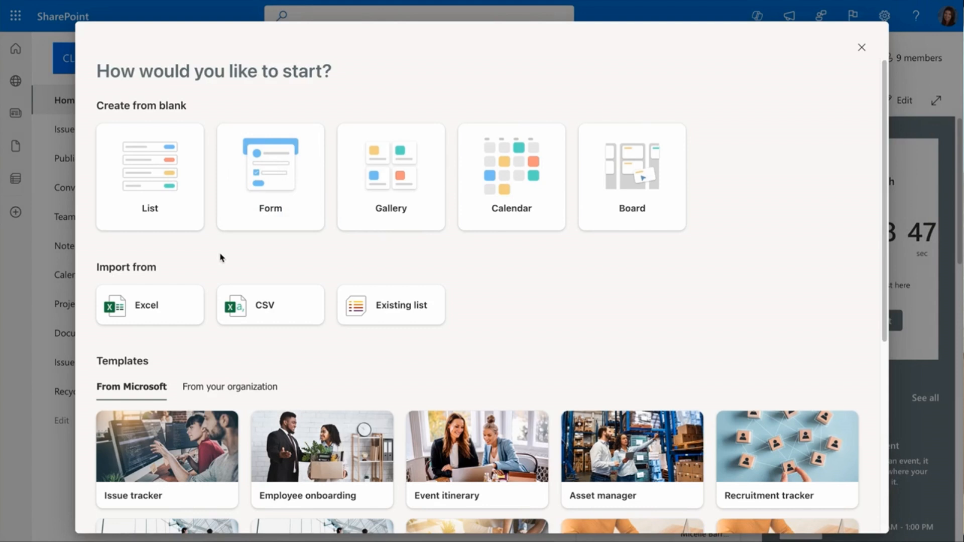
pyautogui.click(270, 177)
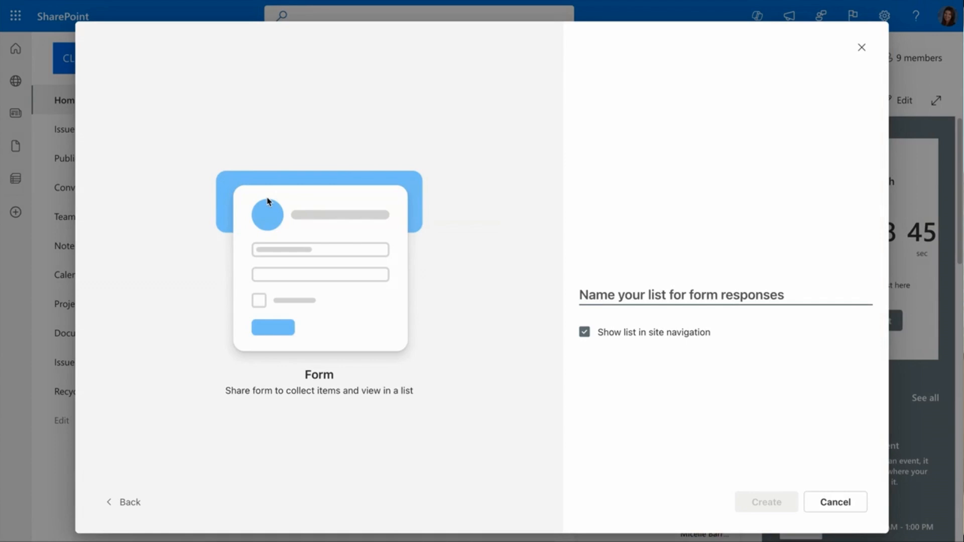
pyautogui.click(124, 503)
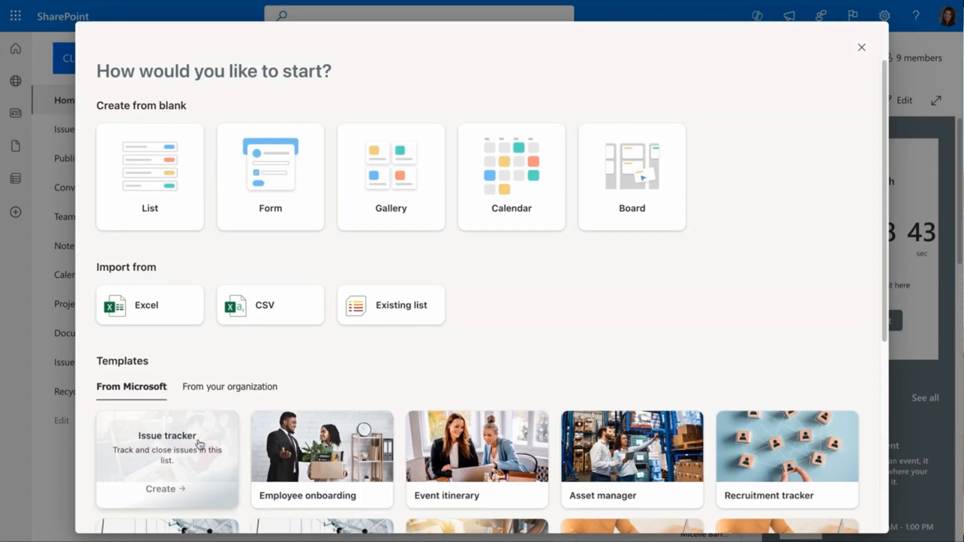
pyautogui.click(630, 176)
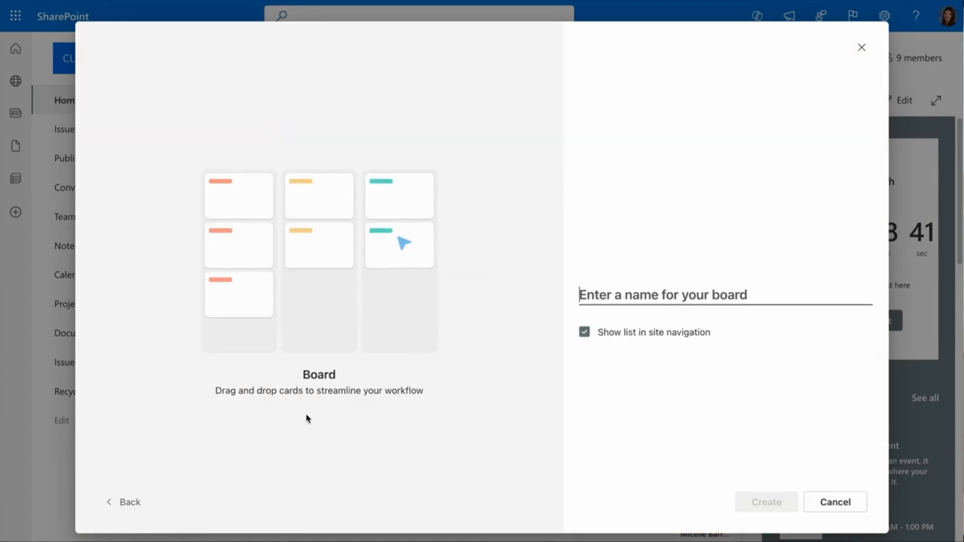
pyautogui.click(123, 502)
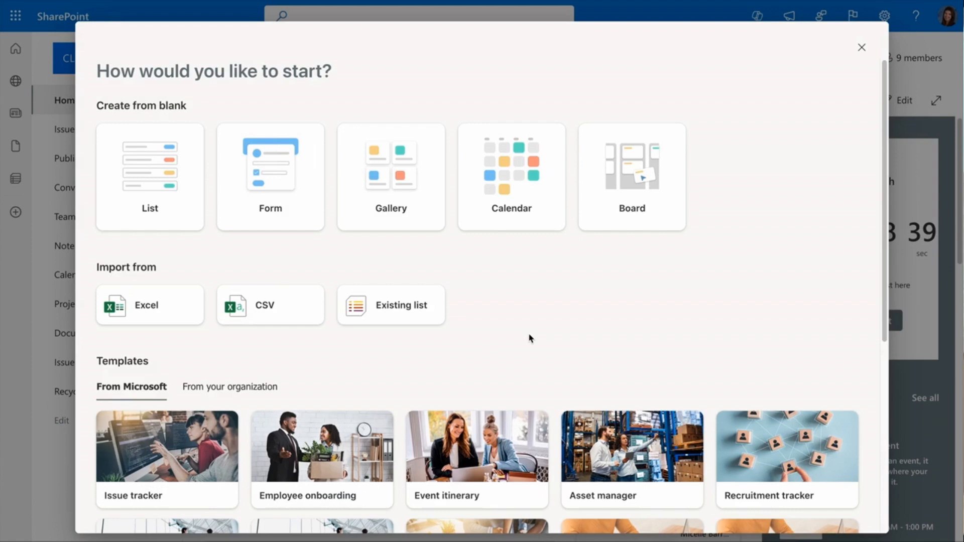
pyautogui.moveTo(391, 305)
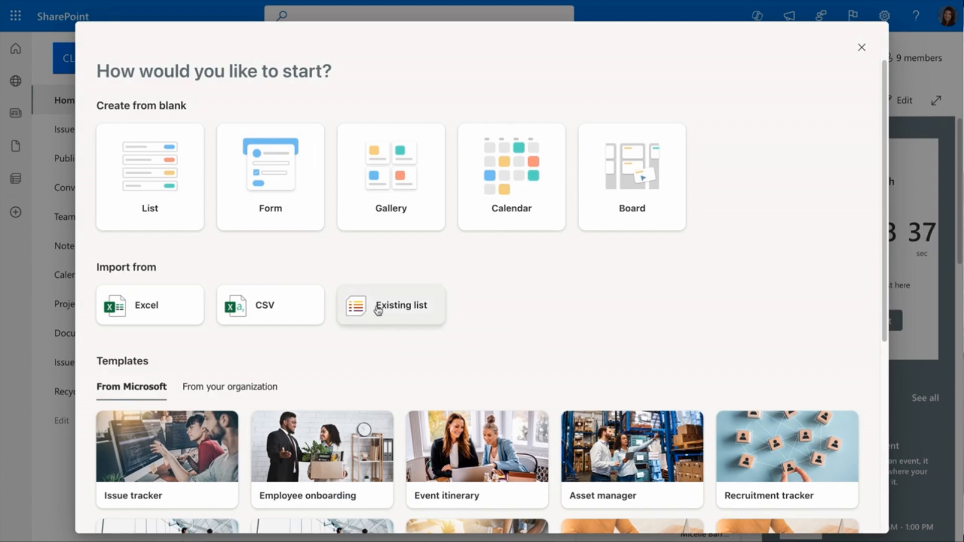
pyautogui.moveTo(313, 357)
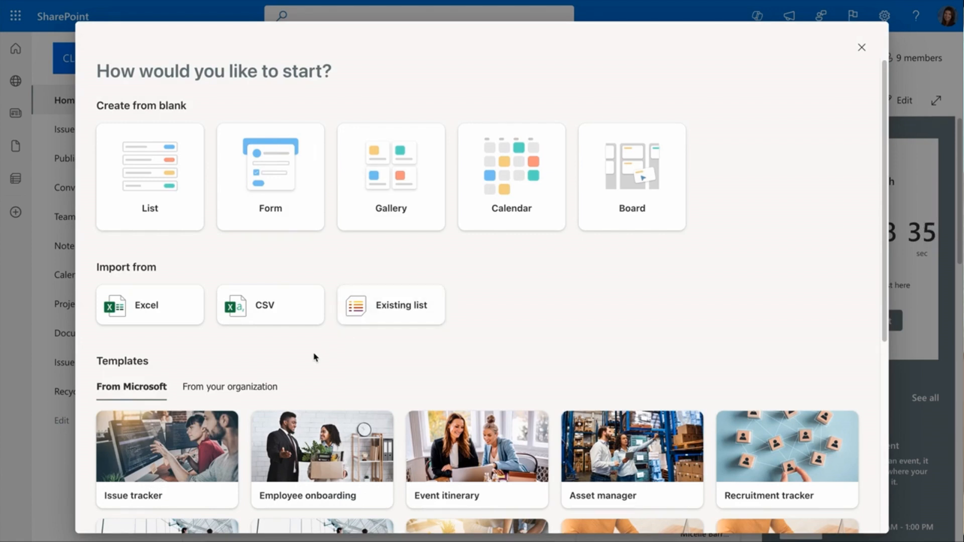
pyautogui.scroll(-3)
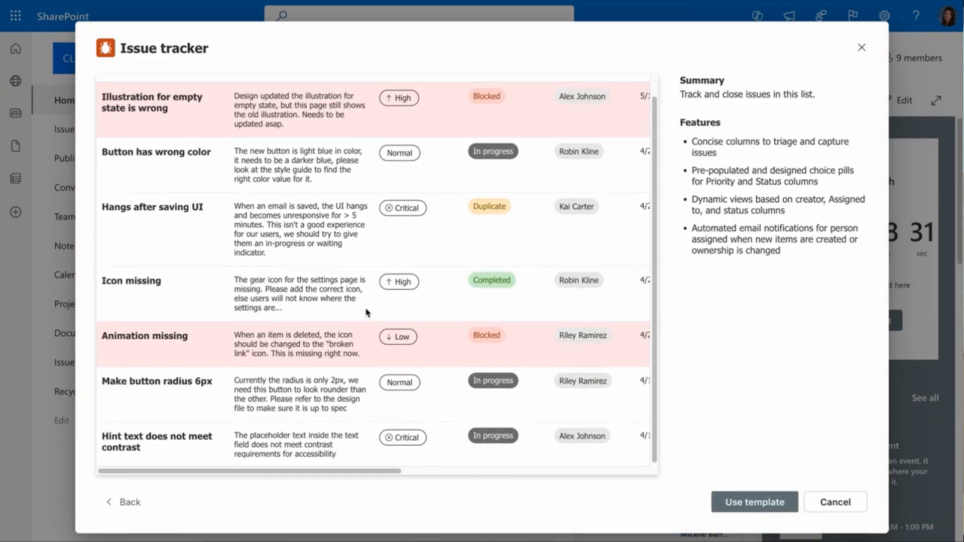
pyautogui.click(123, 502)
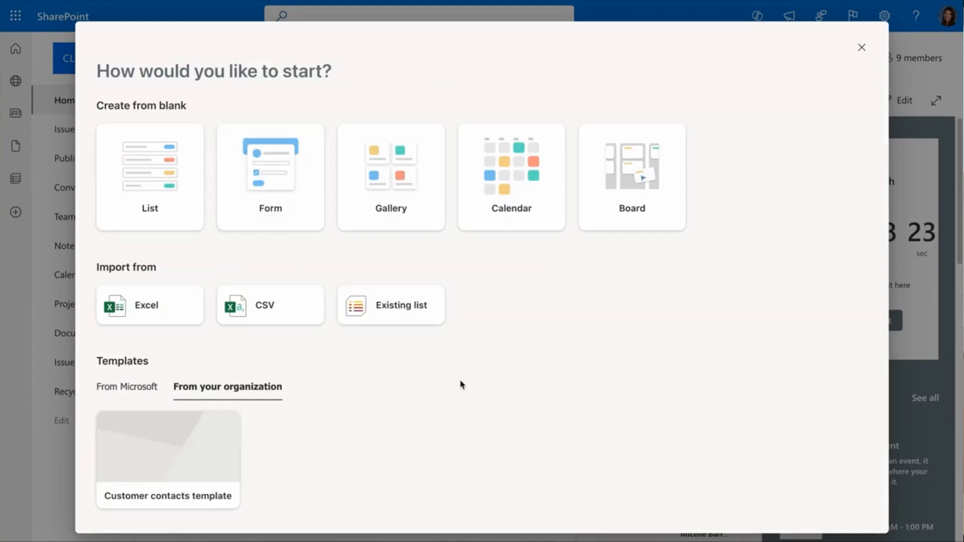
pyautogui.click(168, 458)
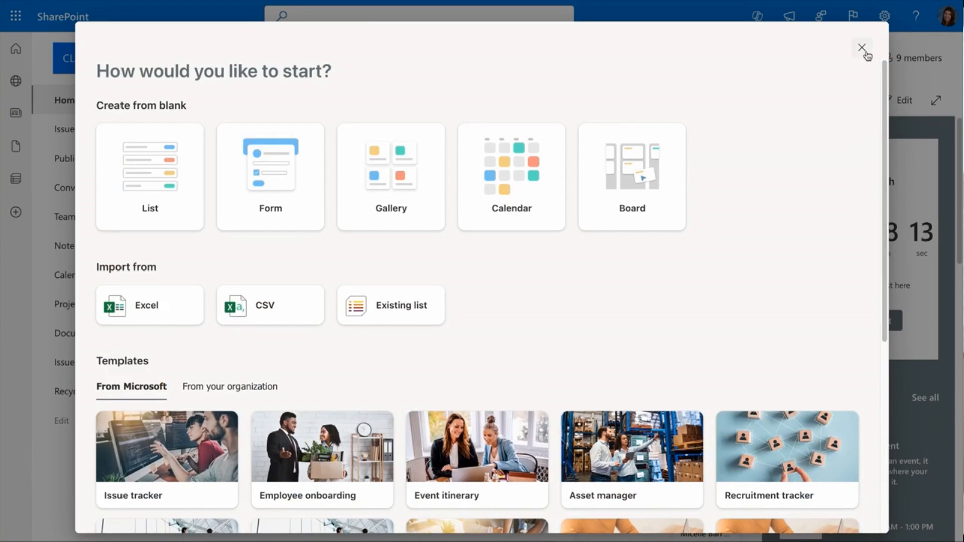
pyautogui.click(861, 48)
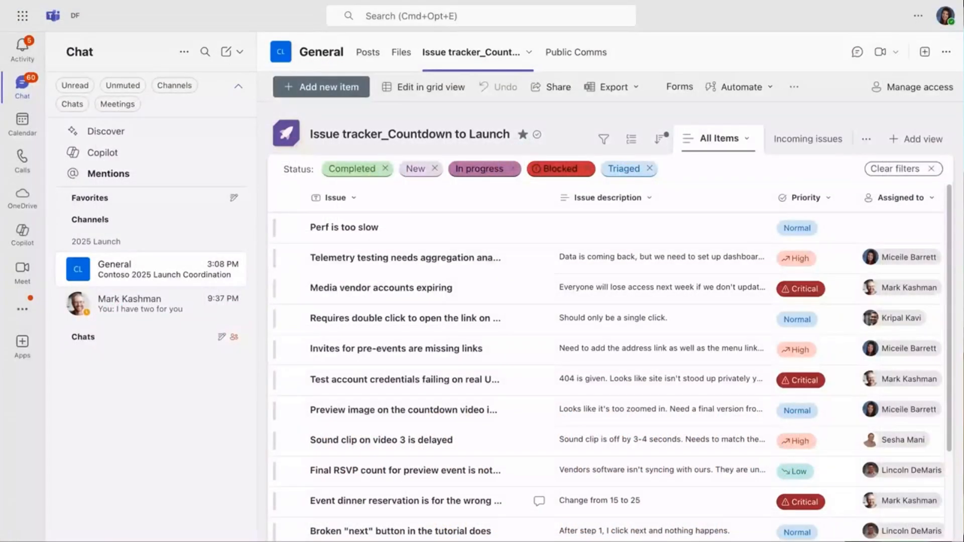
pyautogui.moveTo(131, 460)
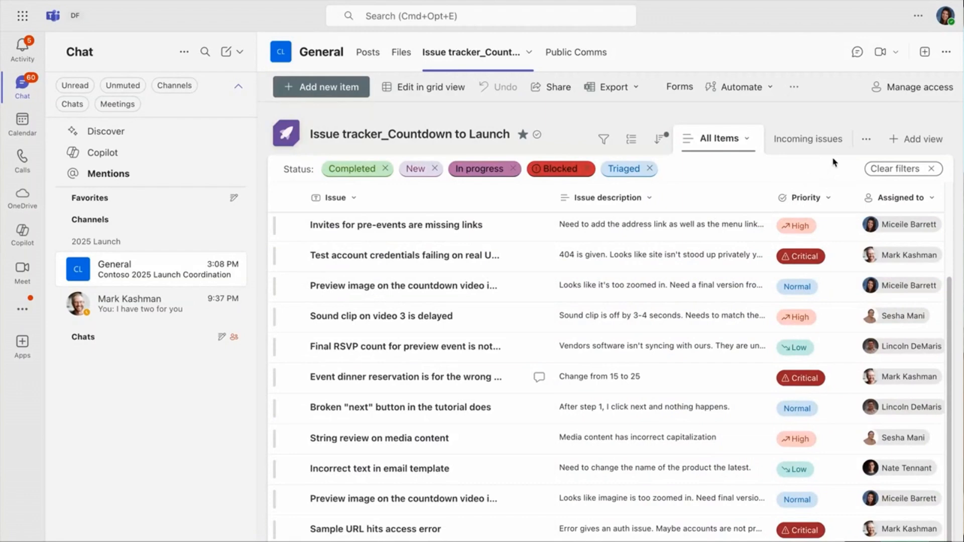
# Switch the Issue tracker tab to the Status View board grouped by Triaged, In progress, Blocked, Completed.
pyautogui.click(805, 139)
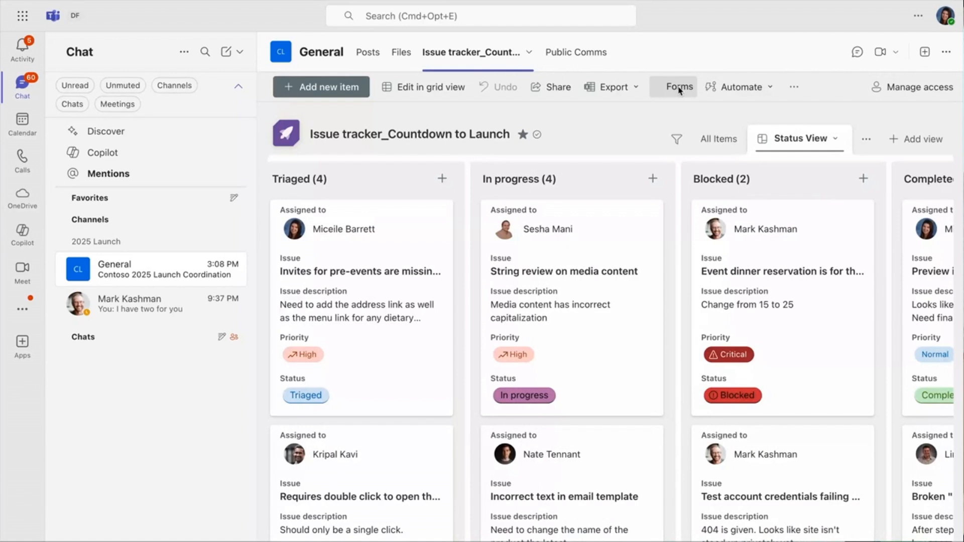
pyautogui.click(679, 86)
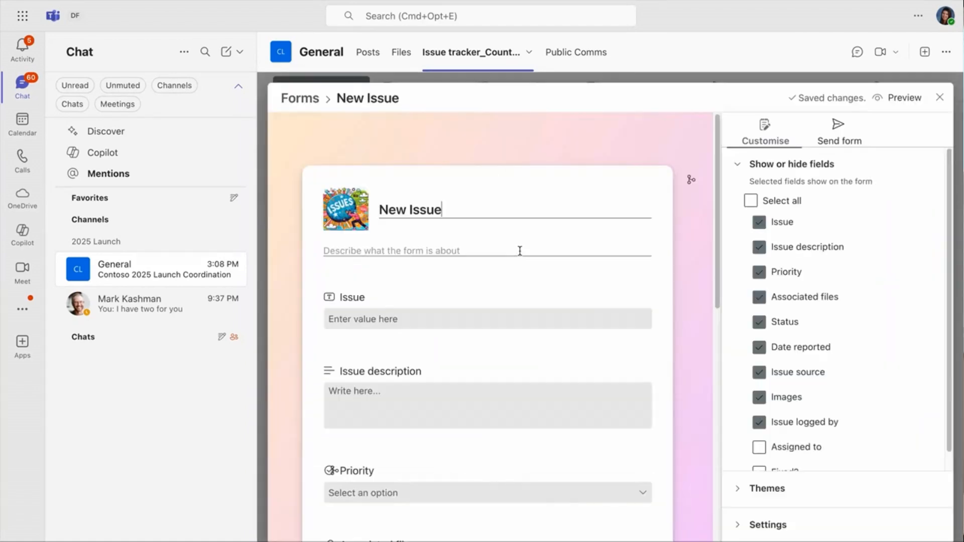
pyautogui.scroll(-3)
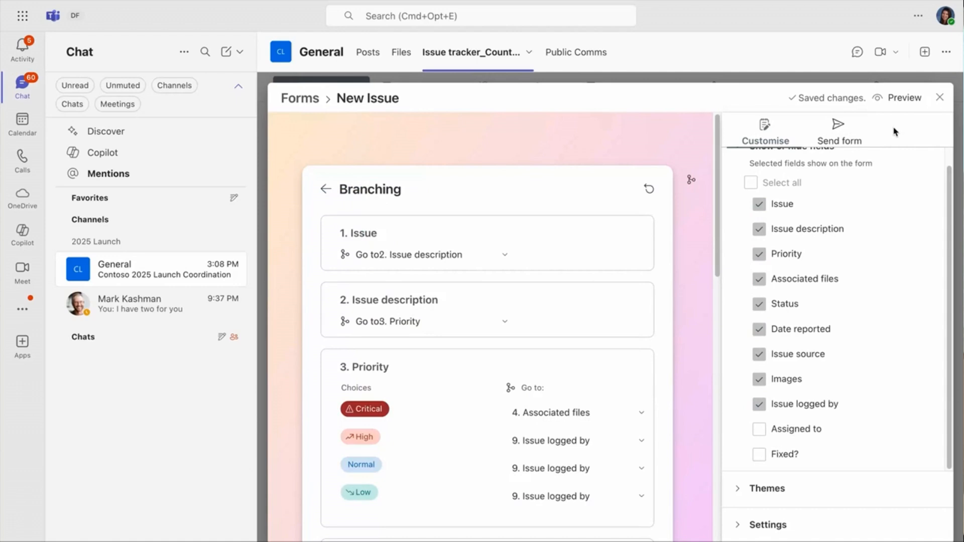
pyautogui.click(940, 98)
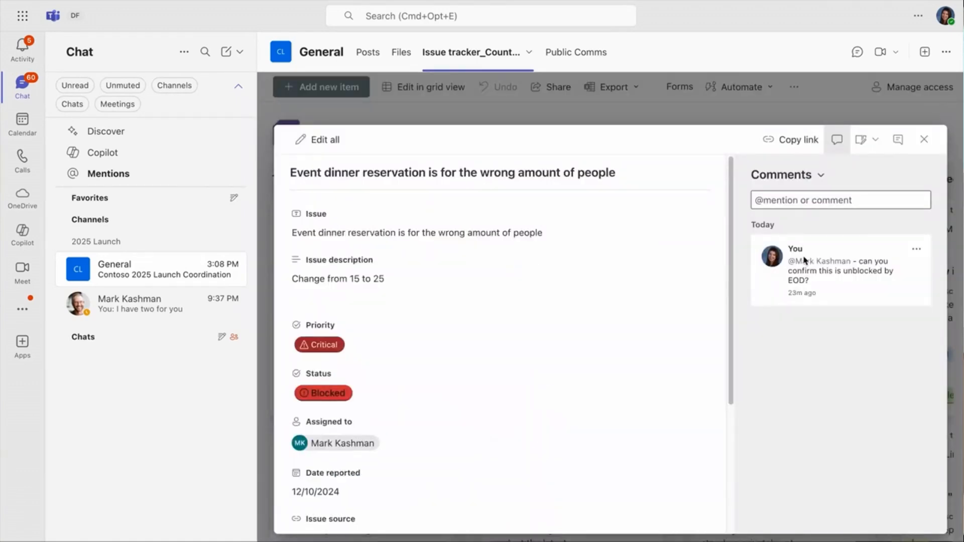
# Copy the Event dinner reservation issue link and send it to Mark Kashman in one-on-one chat.
pyautogui.click(796, 139)
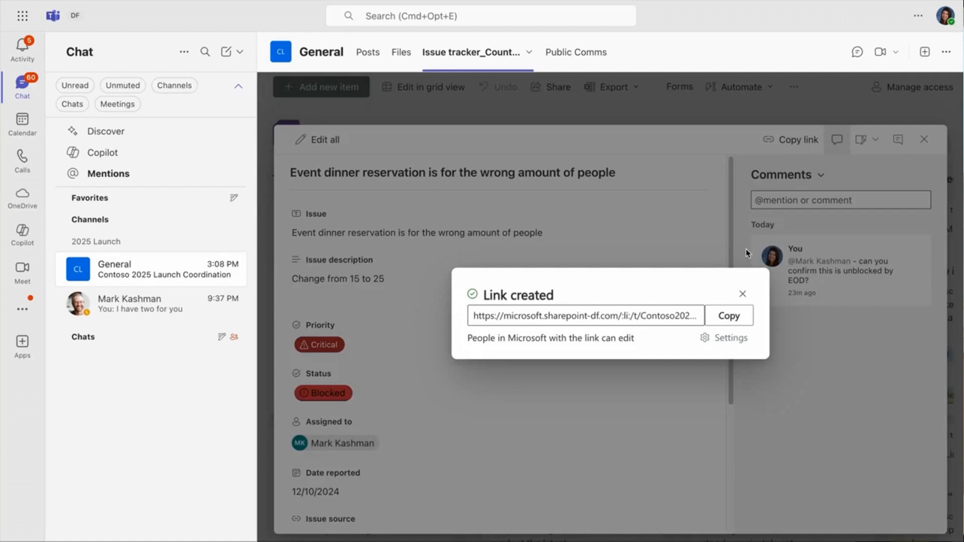
pyautogui.click(728, 316)
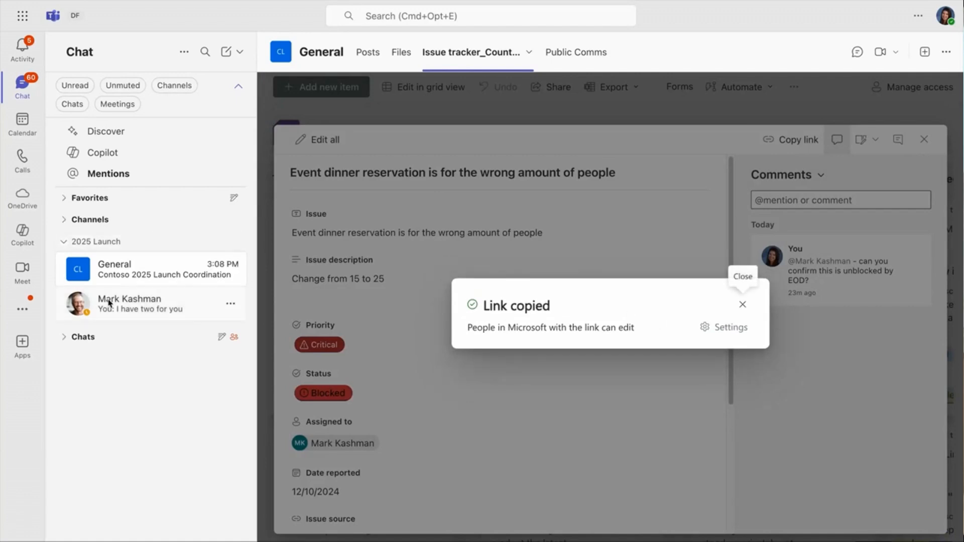
pyautogui.click(130, 302)
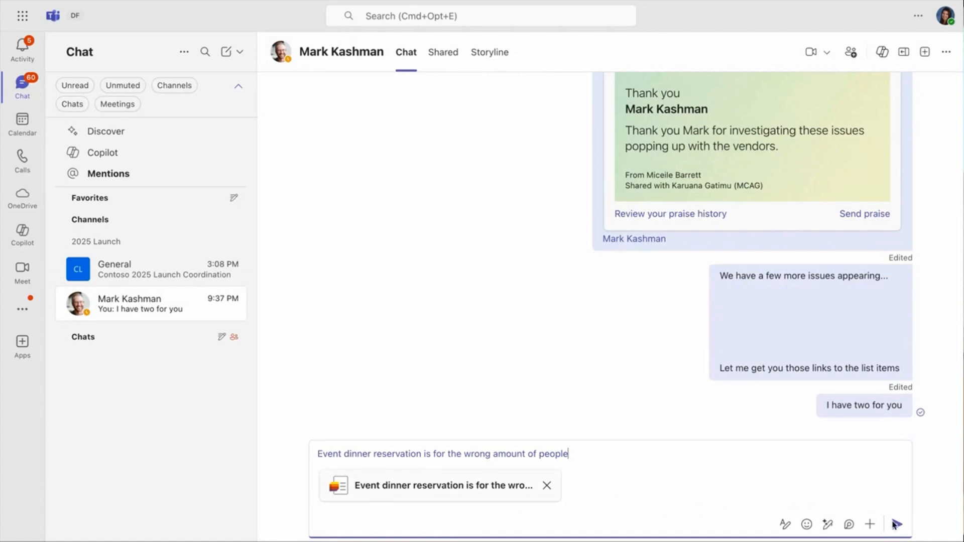
pyautogui.click(896, 524)
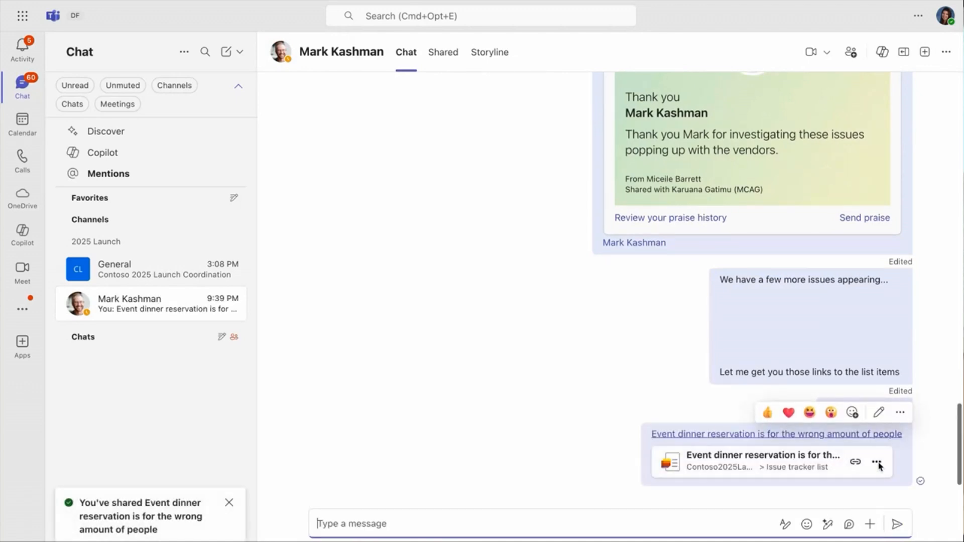
pyautogui.click(877, 462)
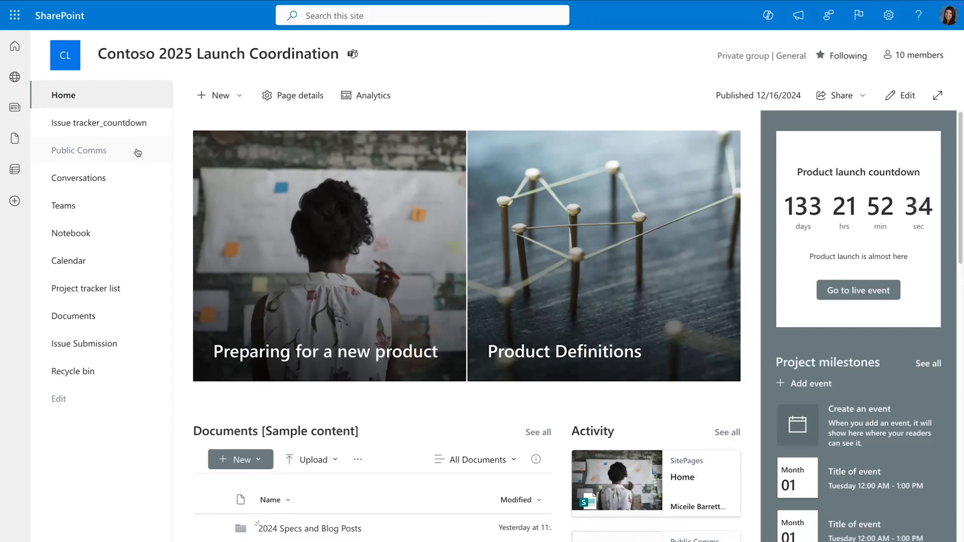
# Open the Public Comms library and group its documents by Content Owner.
pyautogui.click(78, 149)
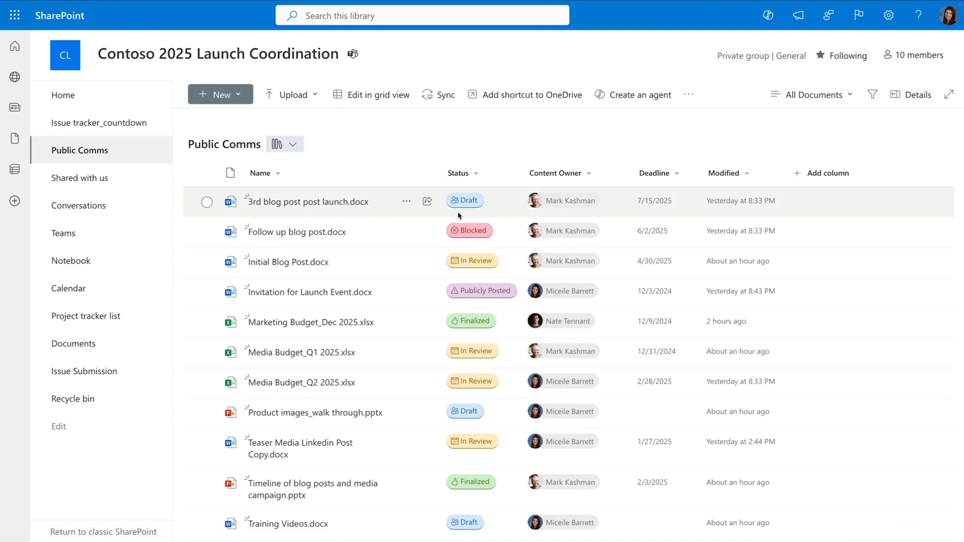
pyautogui.moveTo(551, 293)
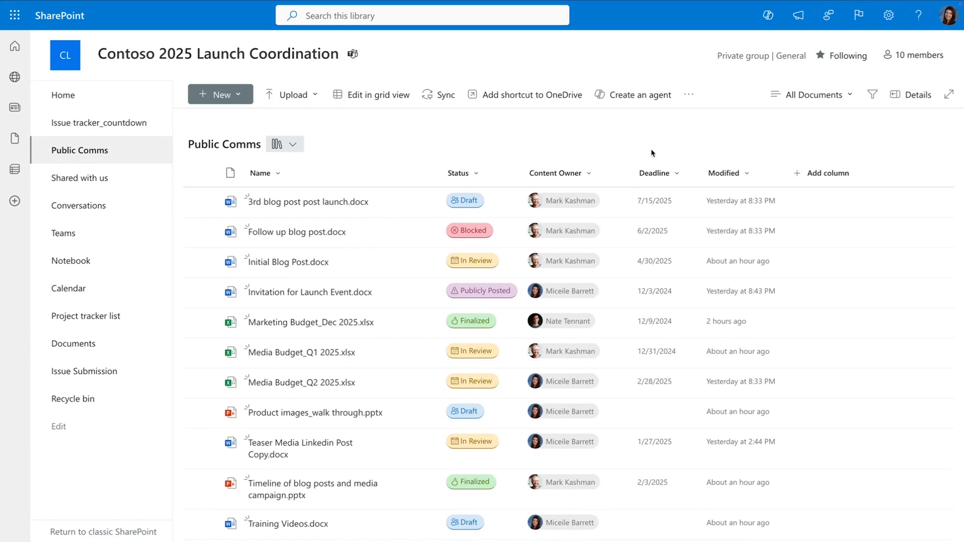
pyautogui.moveTo(722, 139)
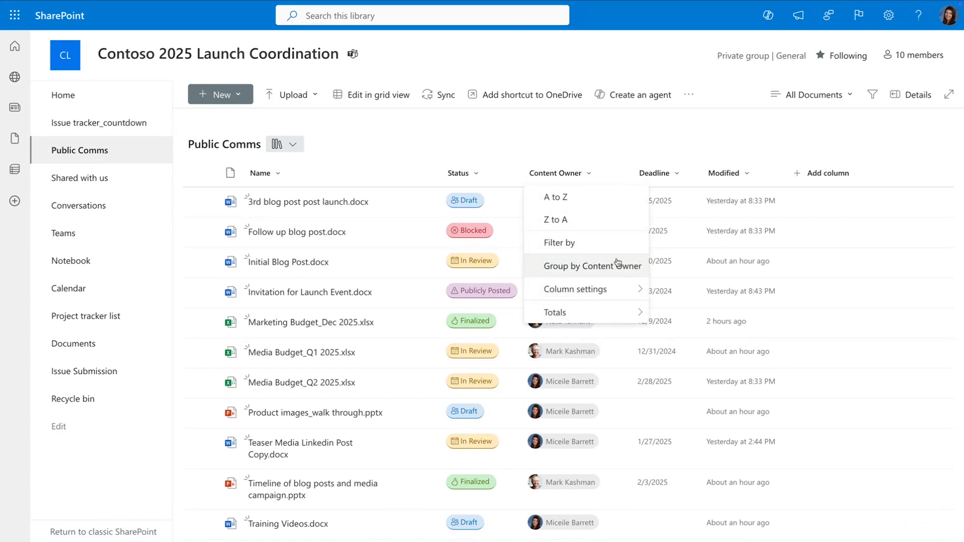
pyautogui.click(594, 265)
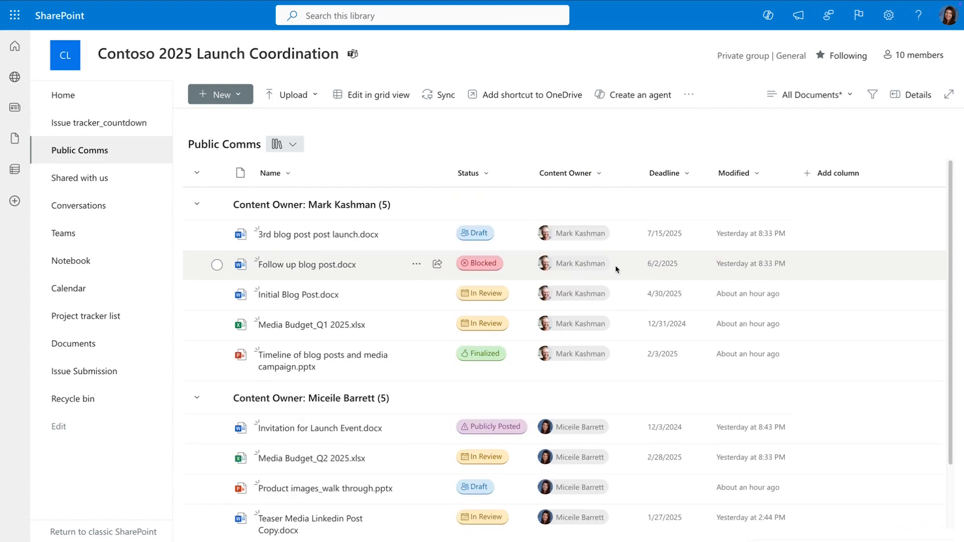
pyautogui.moveTo(366, 407)
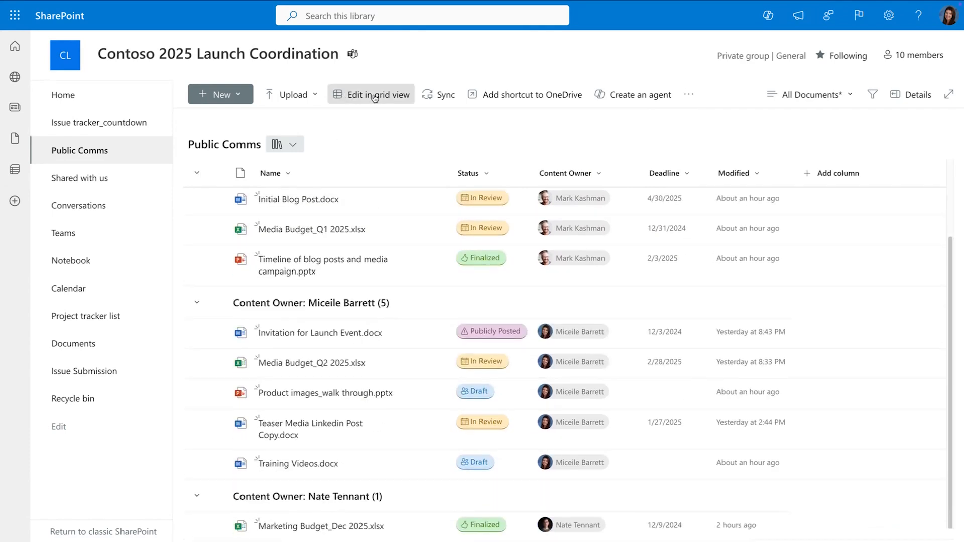
# In grid view, give Product images_walk through.pptx a 1/29/2025 deadline and In Review status.
pyautogui.click(372, 94)
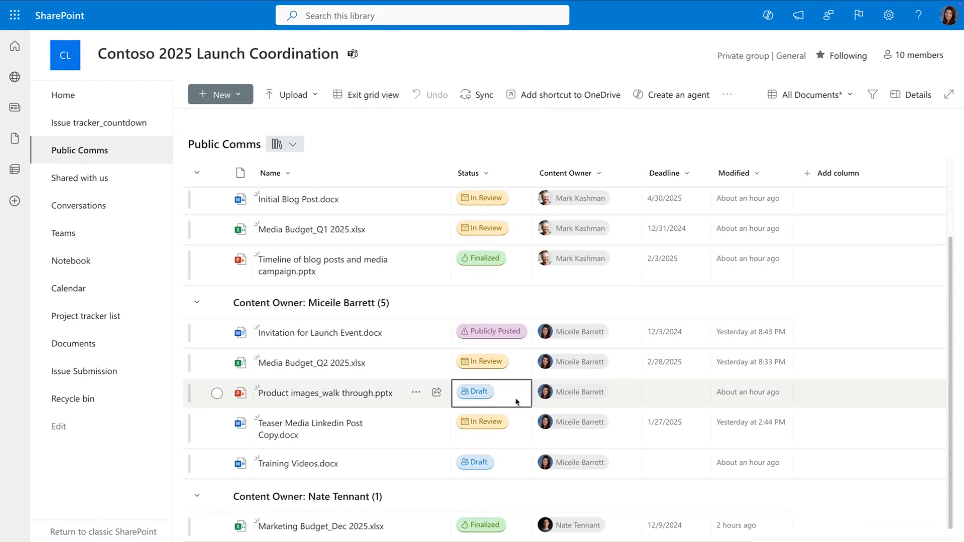
pyautogui.click(676, 393)
pyautogui.write('1/29/2025')
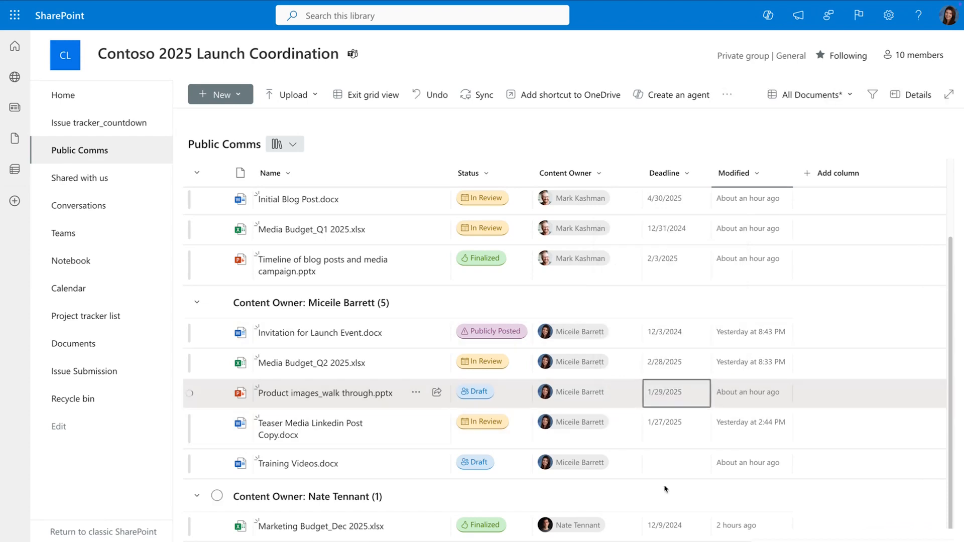
pyautogui.click(676, 463)
pyautogui.write('1/9/2025')
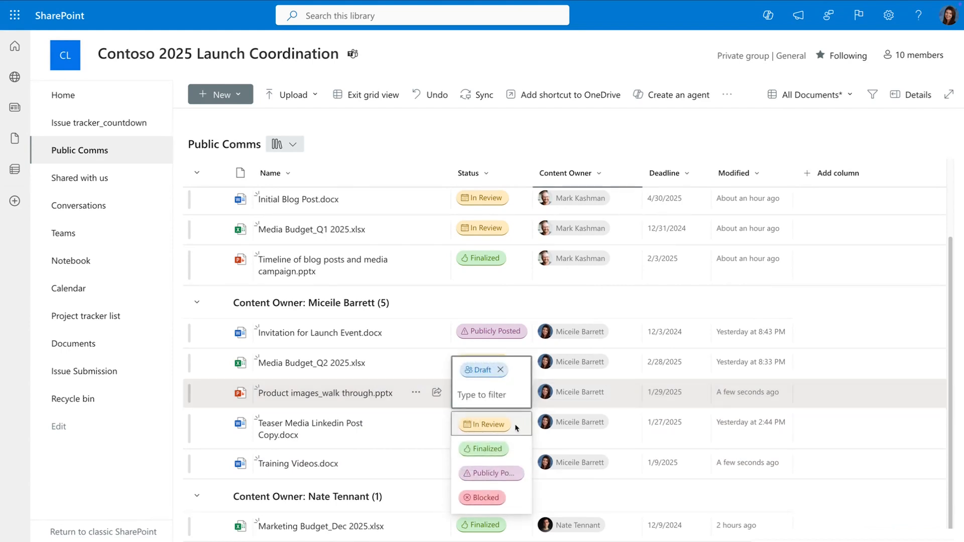
pyautogui.click(484, 424)
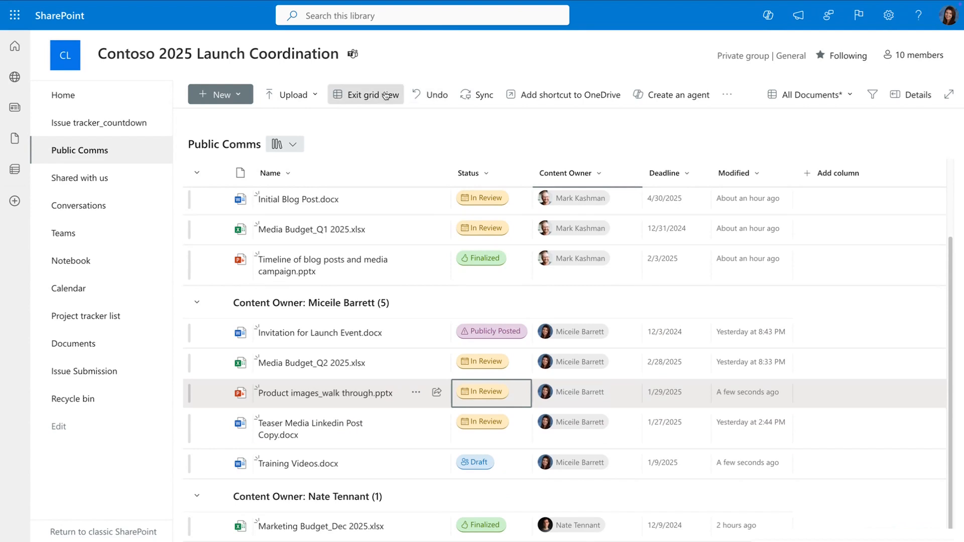
pyautogui.click(365, 94)
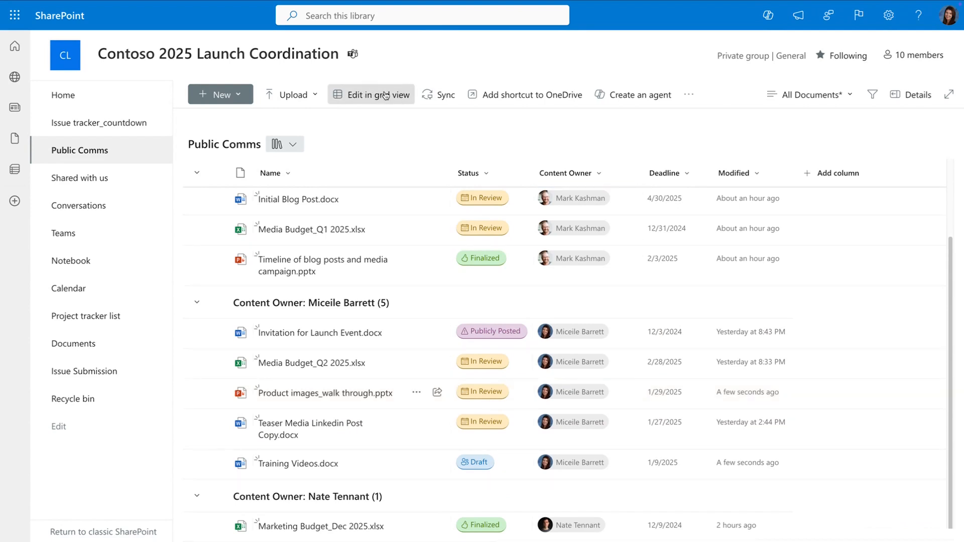
# Edit the view's formatting rule so the first condition is Deadline before 1/1/2025.
pyautogui.click(810, 94)
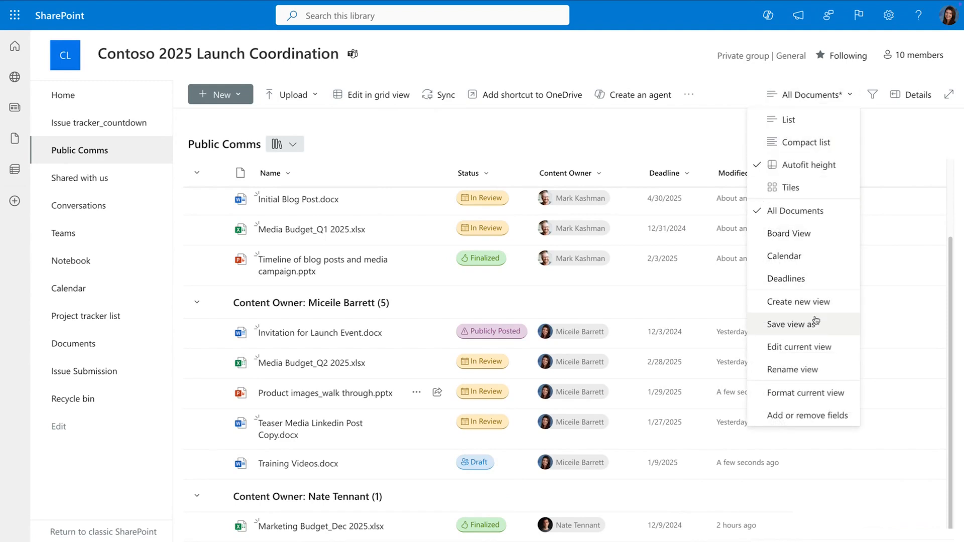
pyautogui.moveTo(806, 393)
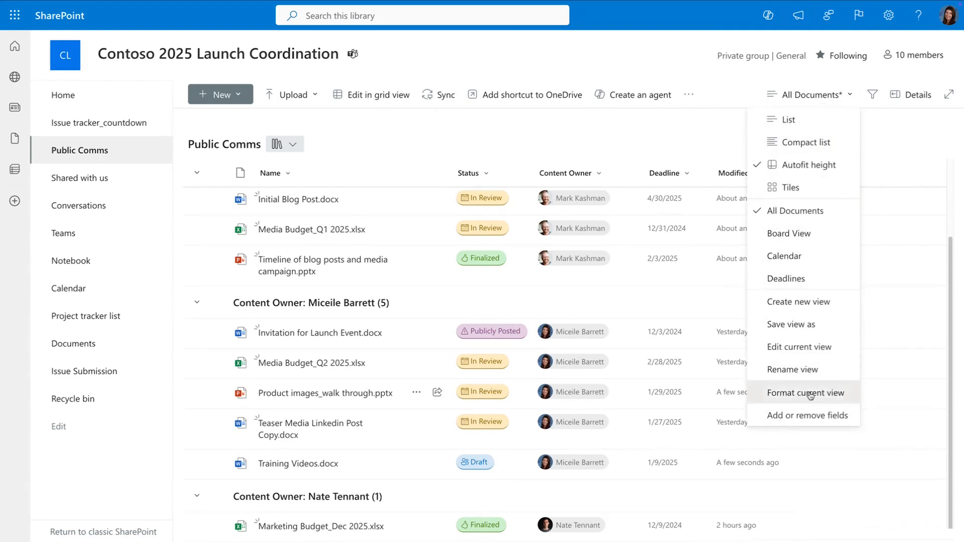
pyautogui.click(806, 392)
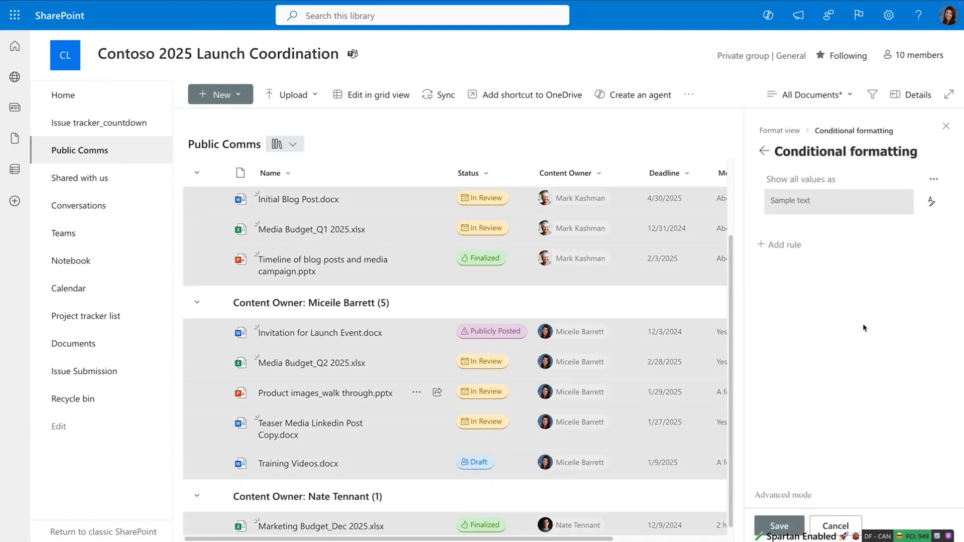
pyautogui.click(933, 179)
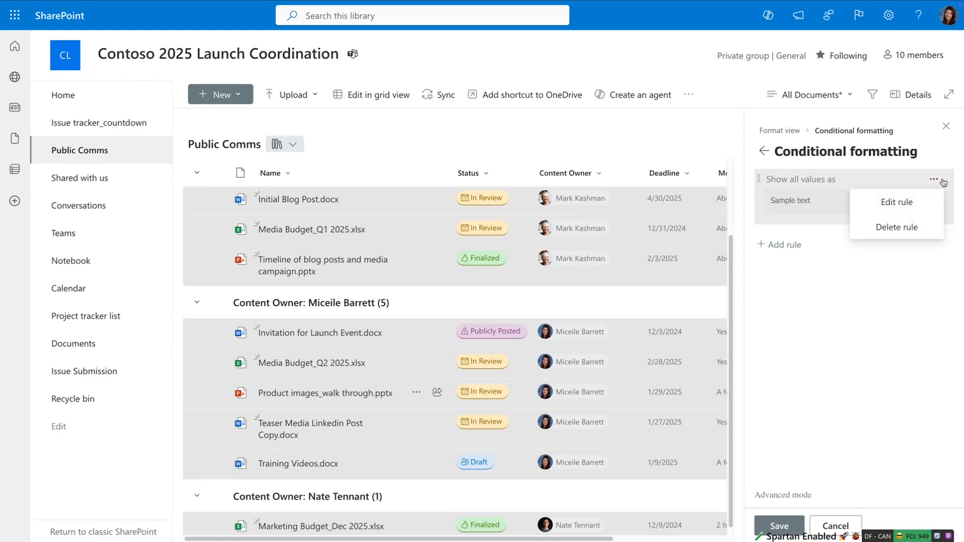
pyautogui.click(895, 202)
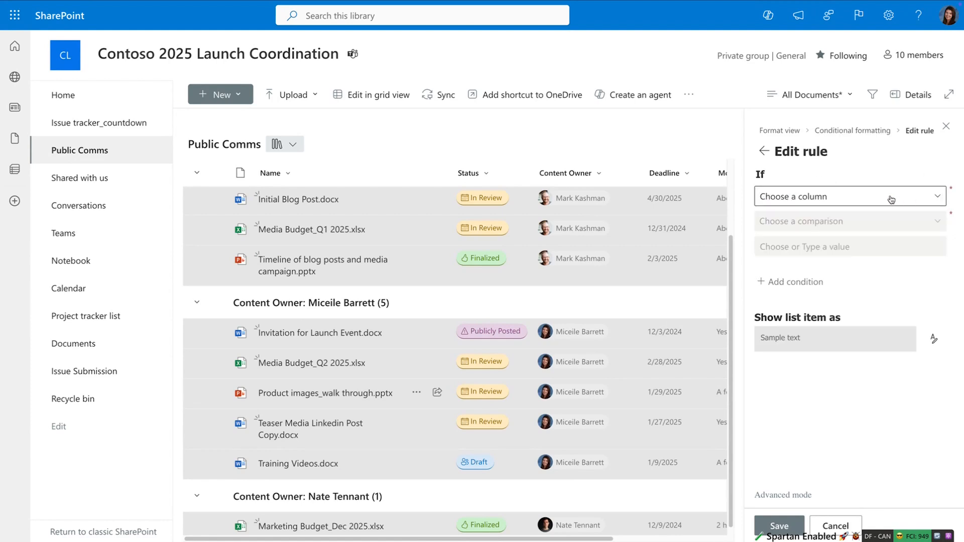
pyautogui.click(849, 195)
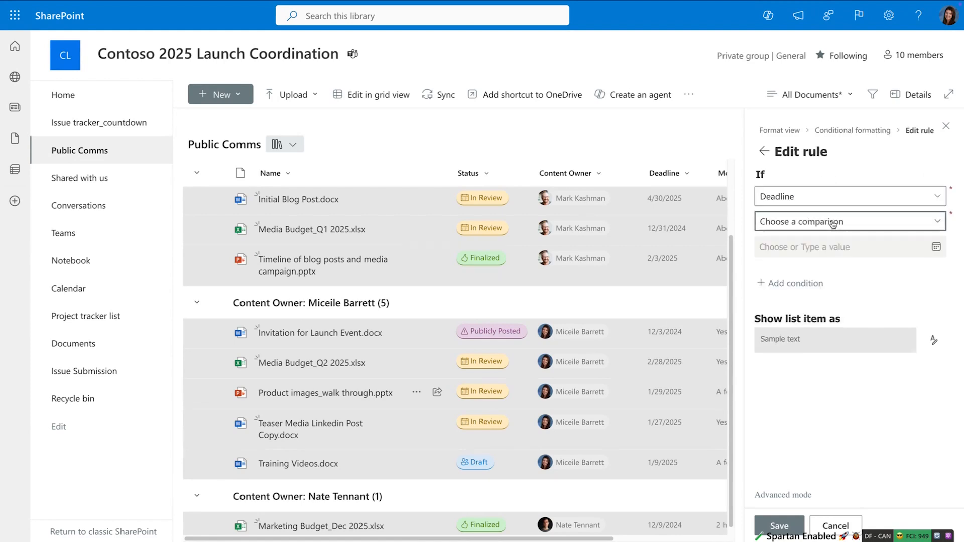
pyautogui.click(849, 221)
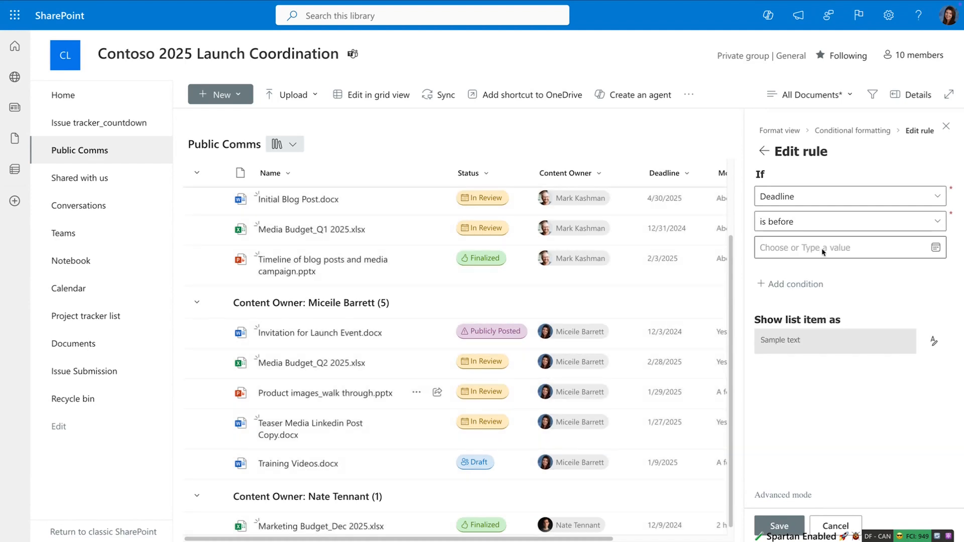
pyautogui.click(842, 247)
pyautogui.write('1/1/2025')
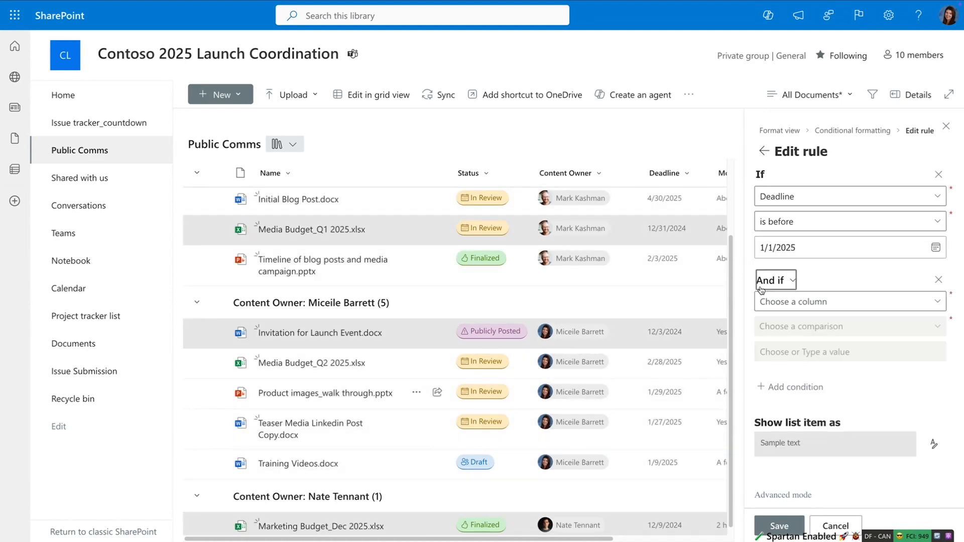
# Add conditions Status not Finalized and not Publicly Posted, keep red fill, and save the rule.
pyautogui.click(850, 301)
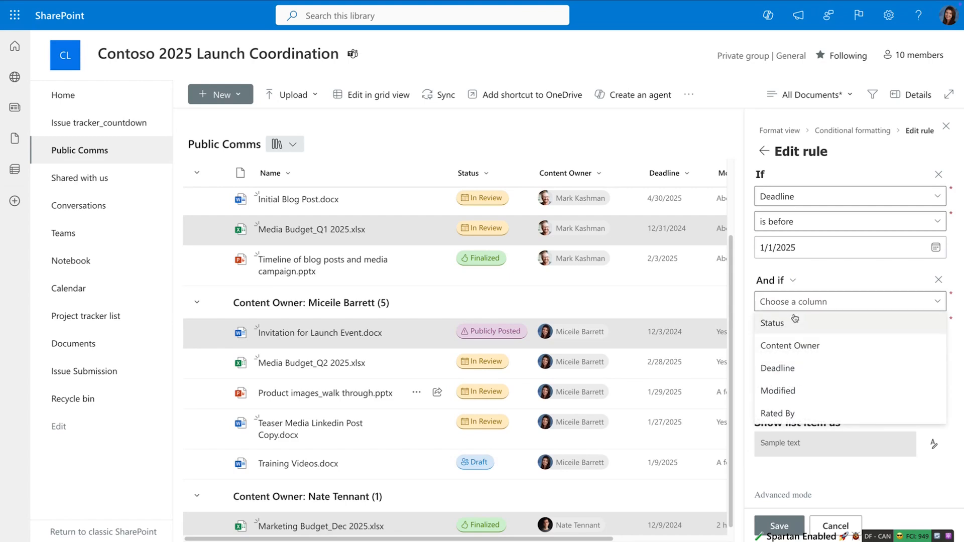
pyautogui.click(771, 323)
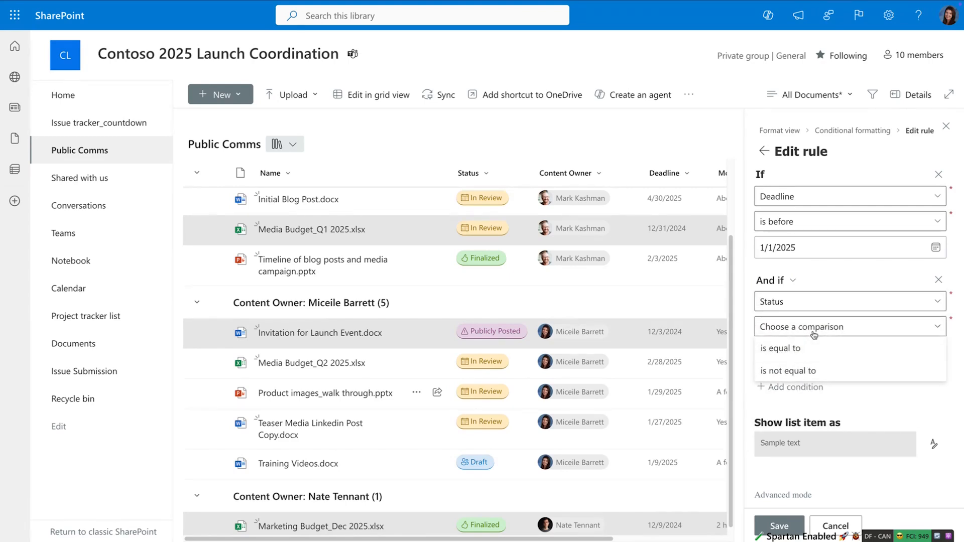
pyautogui.moveTo(795, 371)
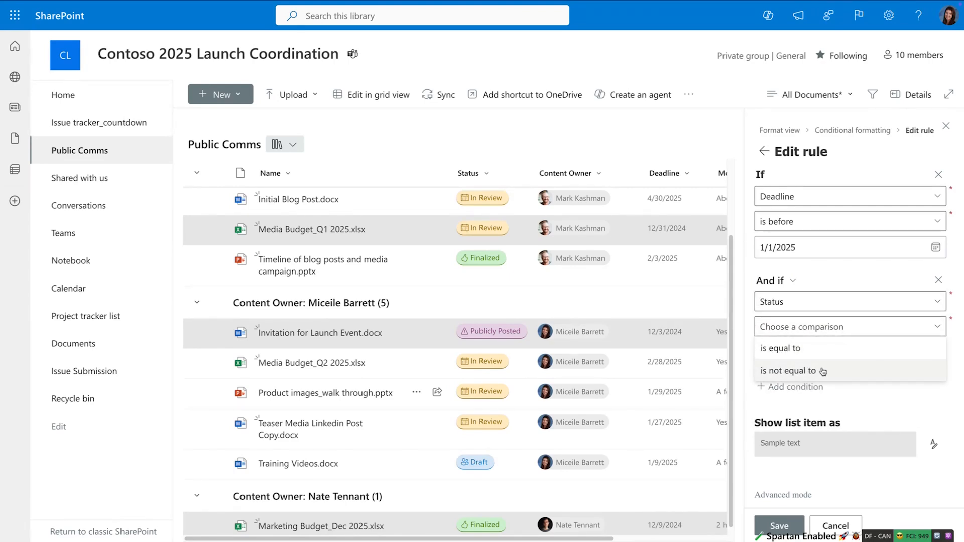
pyautogui.click(793, 371)
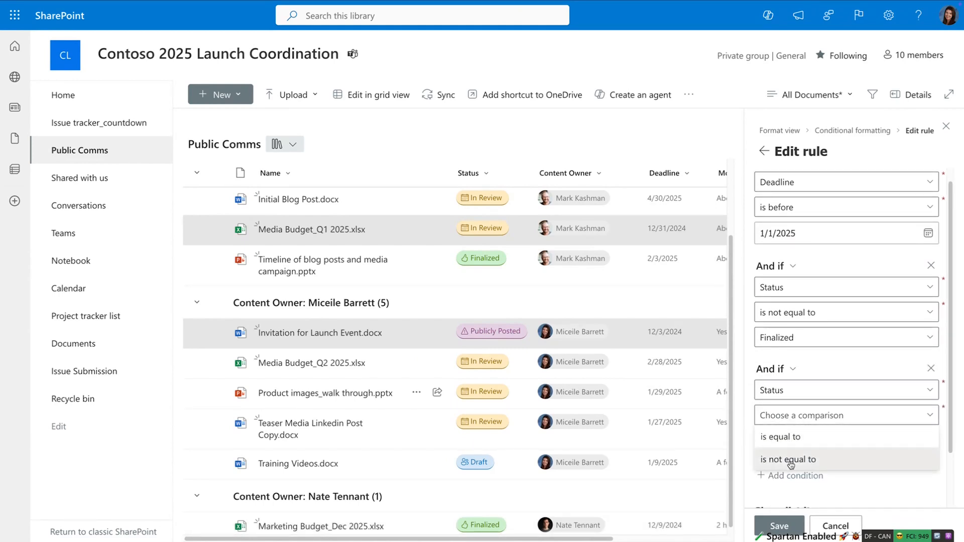
pyautogui.click(790, 459)
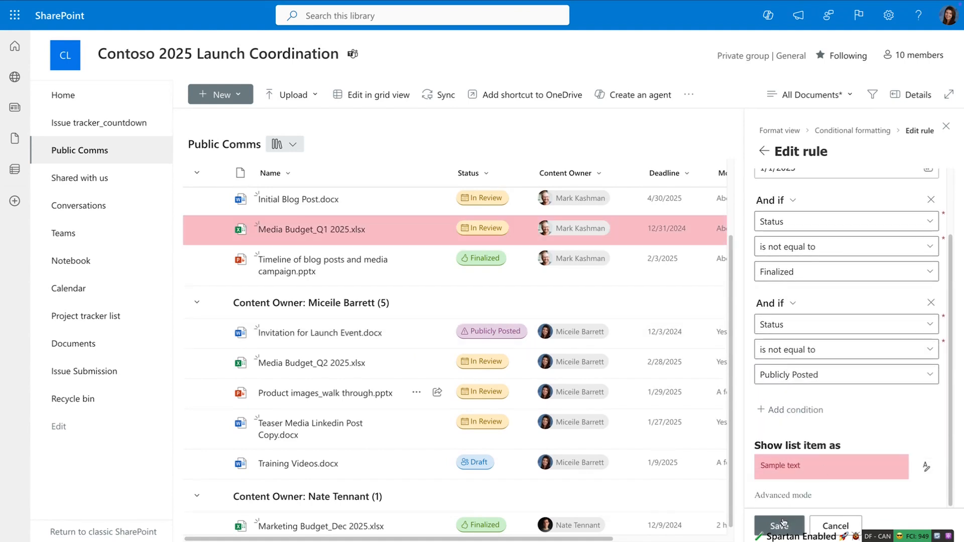
pyautogui.click(779, 525)
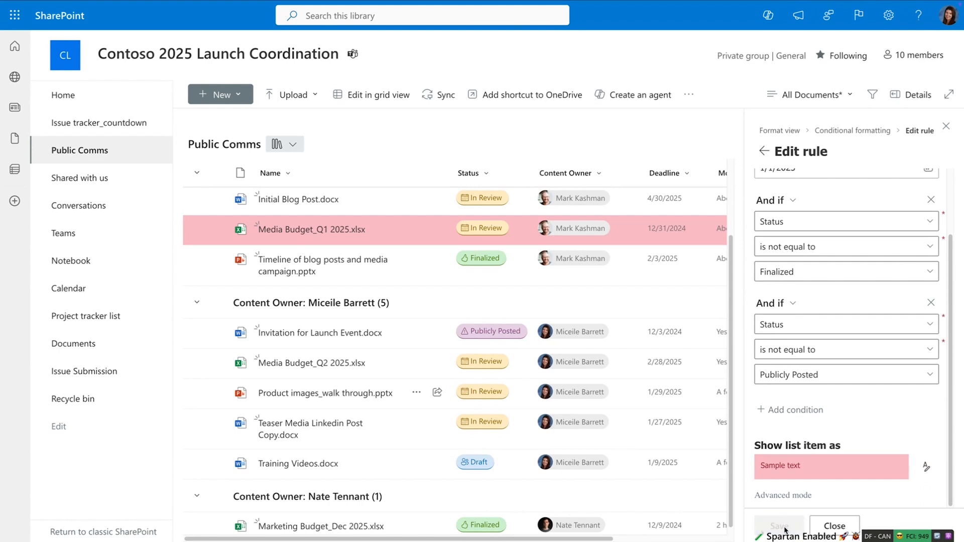
pyautogui.click(834, 525)
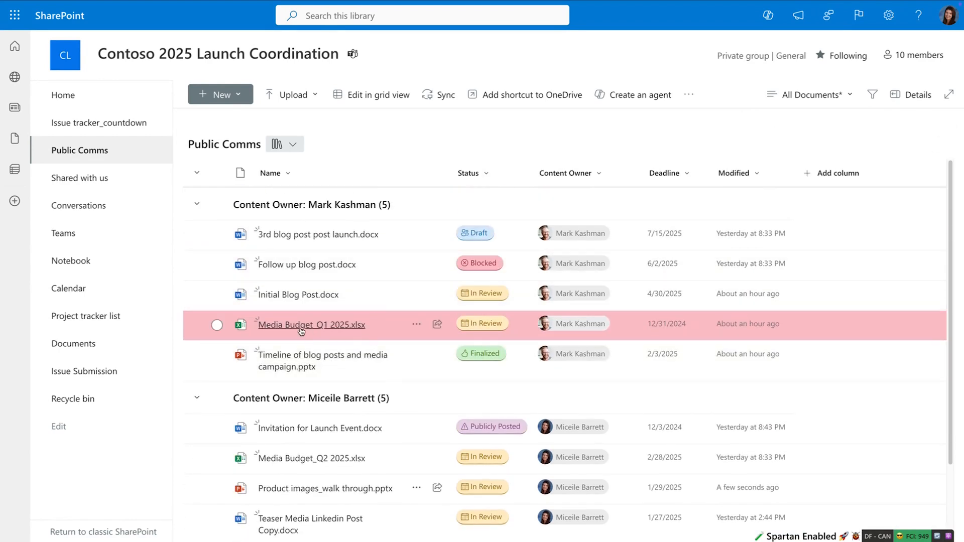
pyautogui.scroll(-3)
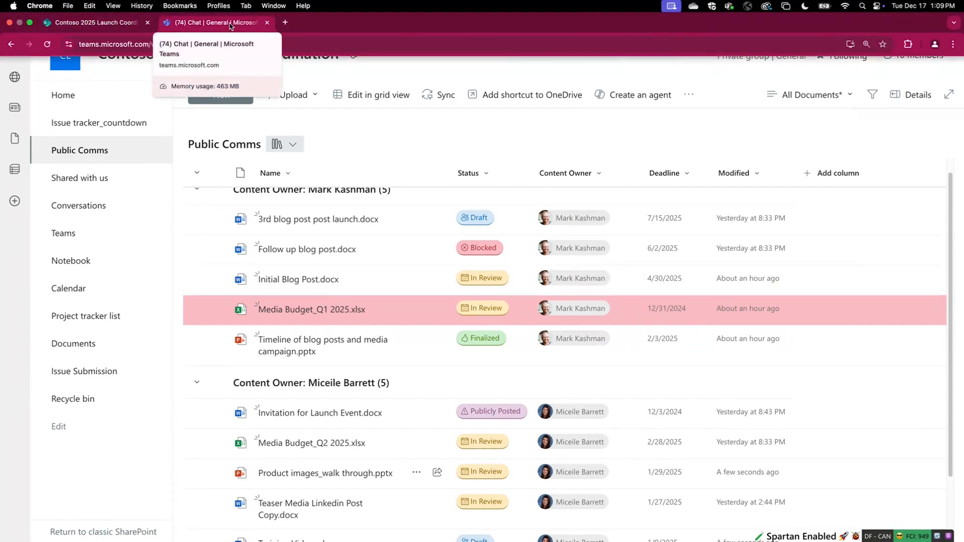
# Open the General channel's Public Comms tab showing the grouped library with Media Budget_Q1 2025.xlsx in pink.
pyautogui.click(212, 23)
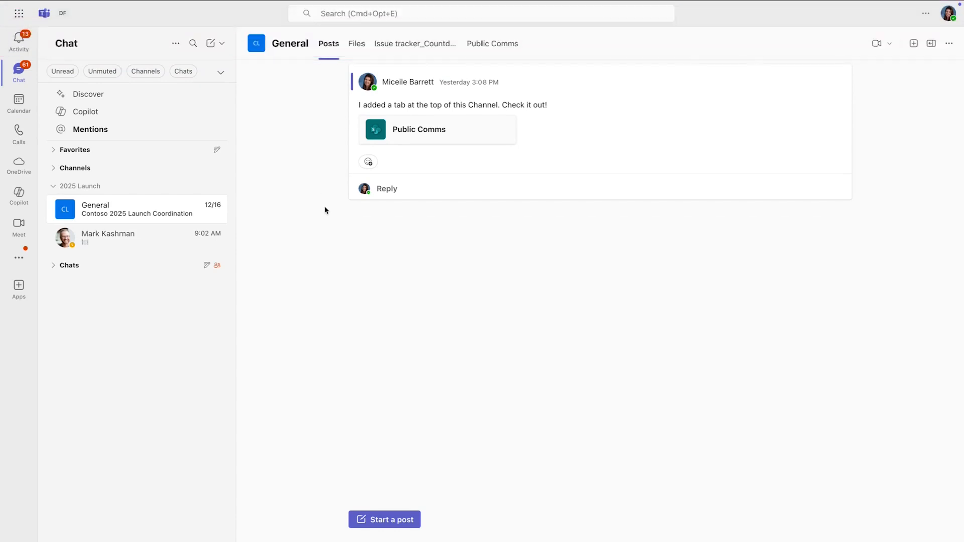
pyautogui.click(492, 43)
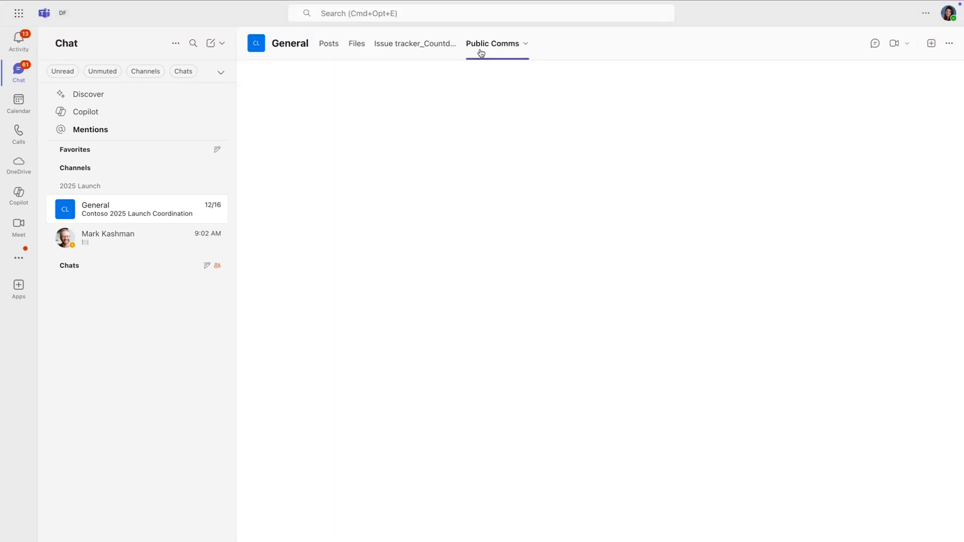
pyautogui.click(492, 43)
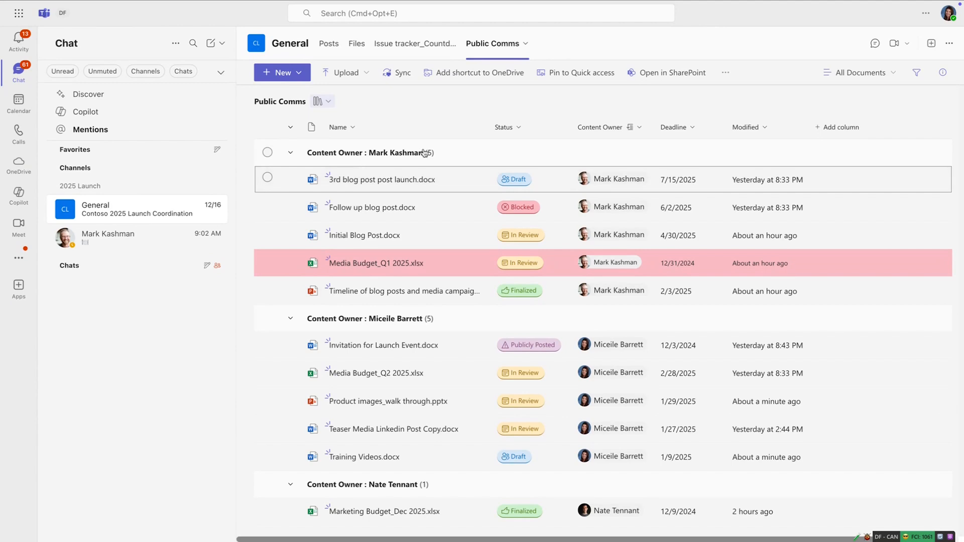
pyautogui.moveTo(411, 291)
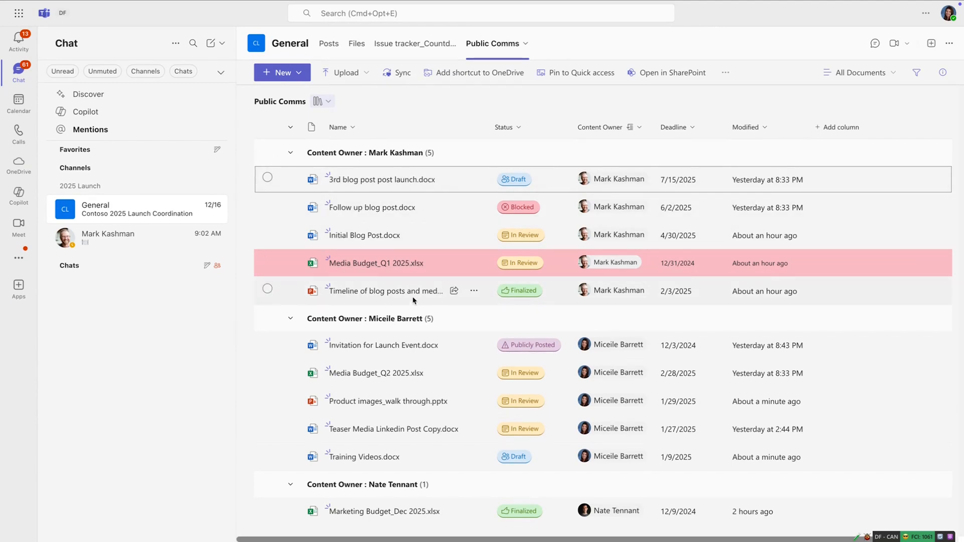
pyautogui.moveTo(370, 179)
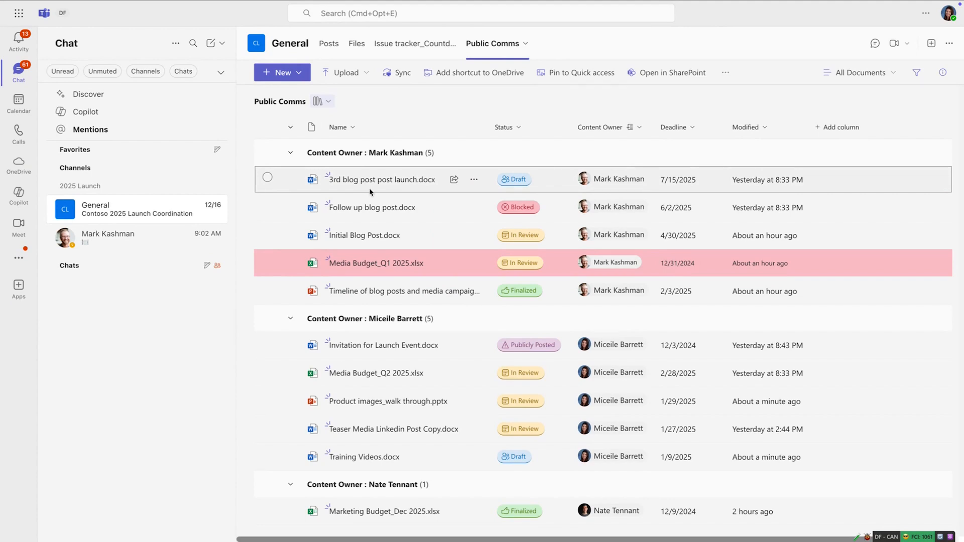
pyautogui.moveTo(390, 393)
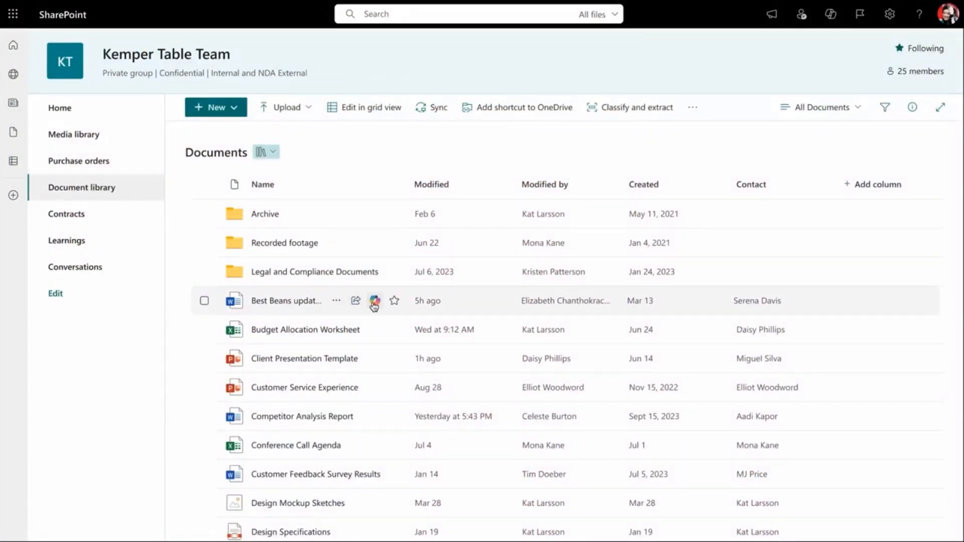
# Show the Copilot actions for the Best Beans update Word document in the Kemper Table Team library.
pyautogui.click(374, 300)
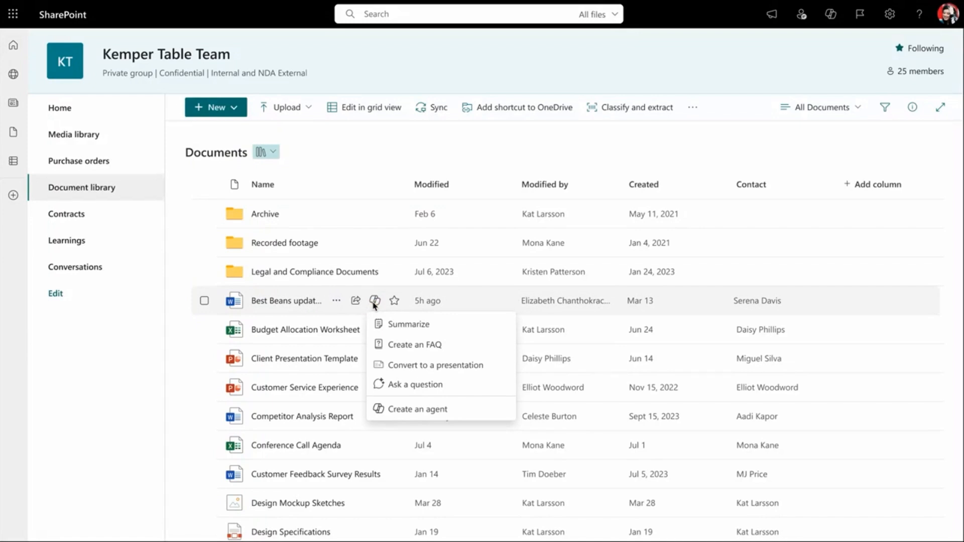
pyautogui.moveTo(460, 334)
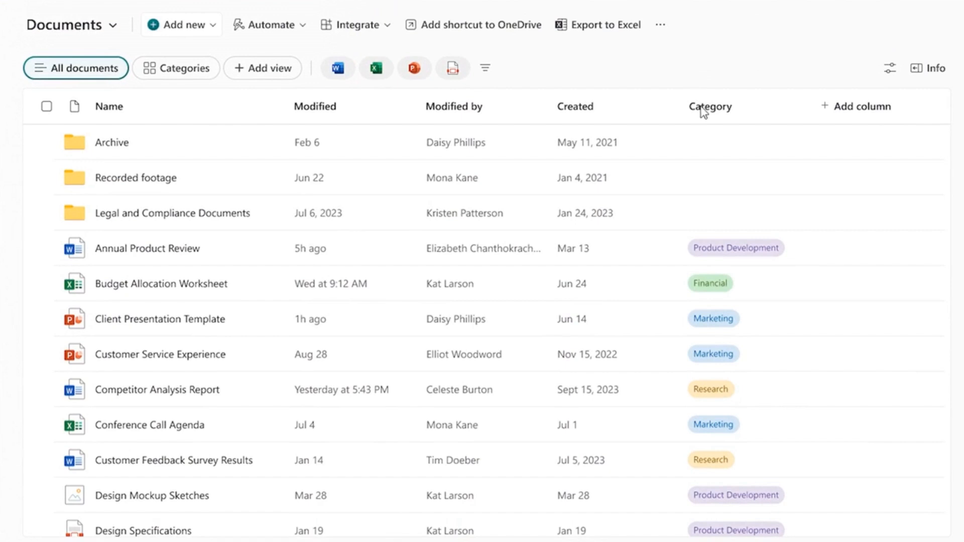
pyautogui.moveTo(715, 289)
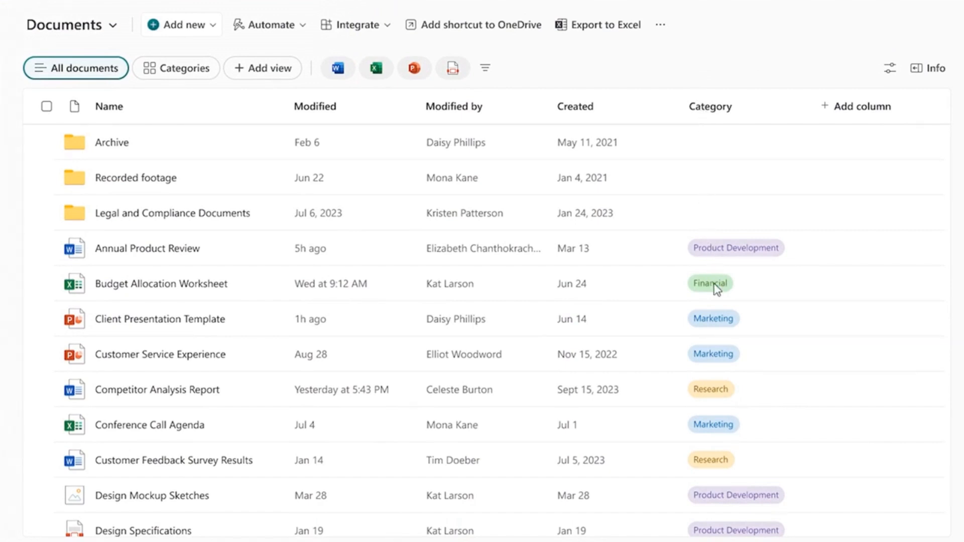
pyautogui.moveTo(717, 441)
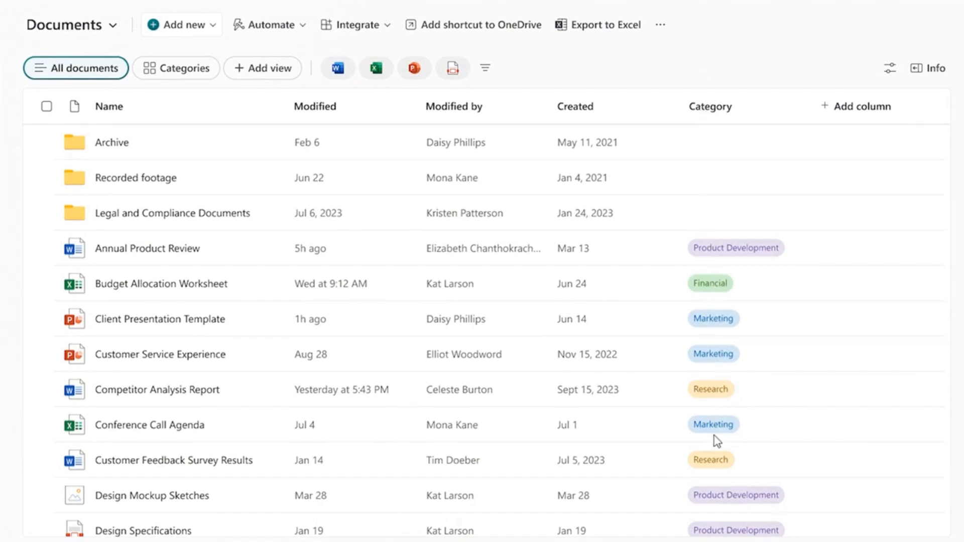
pyautogui.moveTo(716, 508)
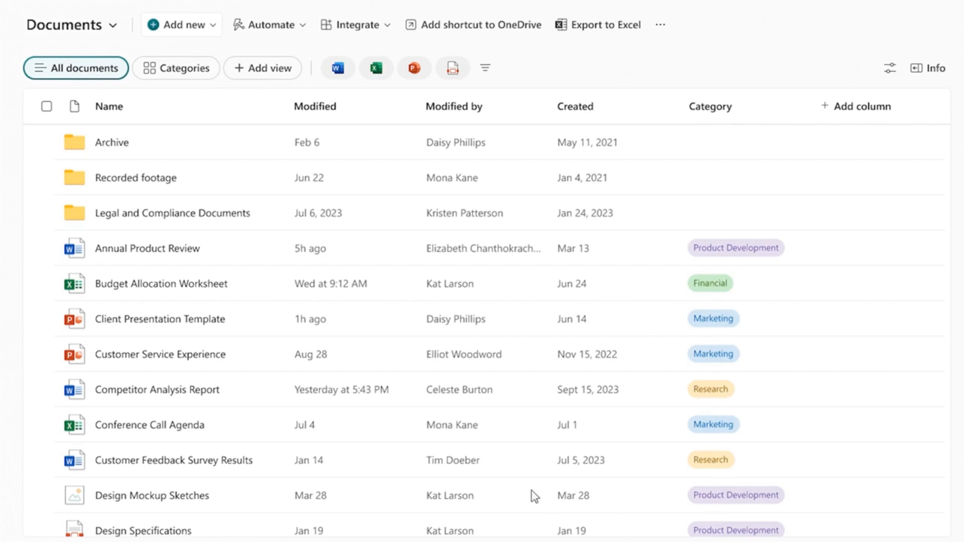
# Switch to the Categories view and filter the library to PowerPoint files only.
pyautogui.click(174, 67)
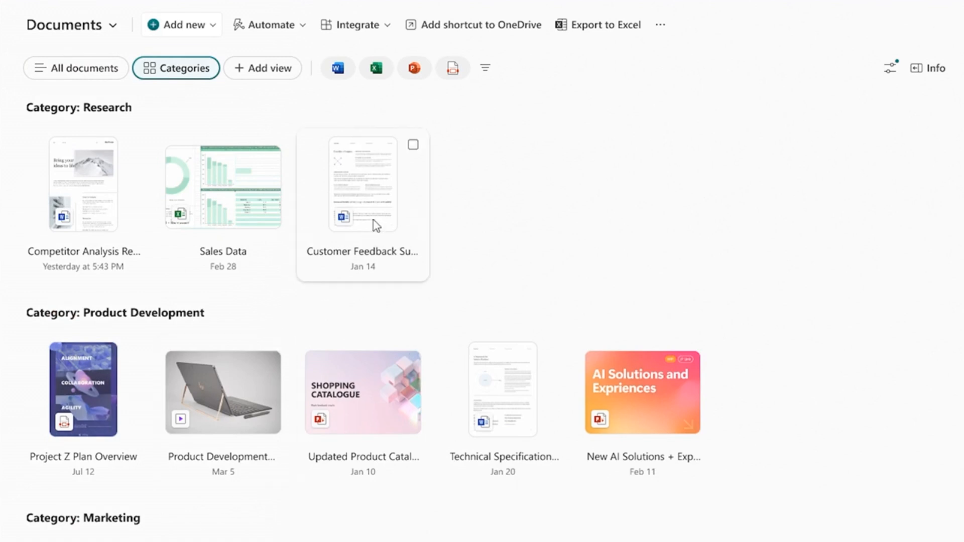
pyautogui.click(414, 67)
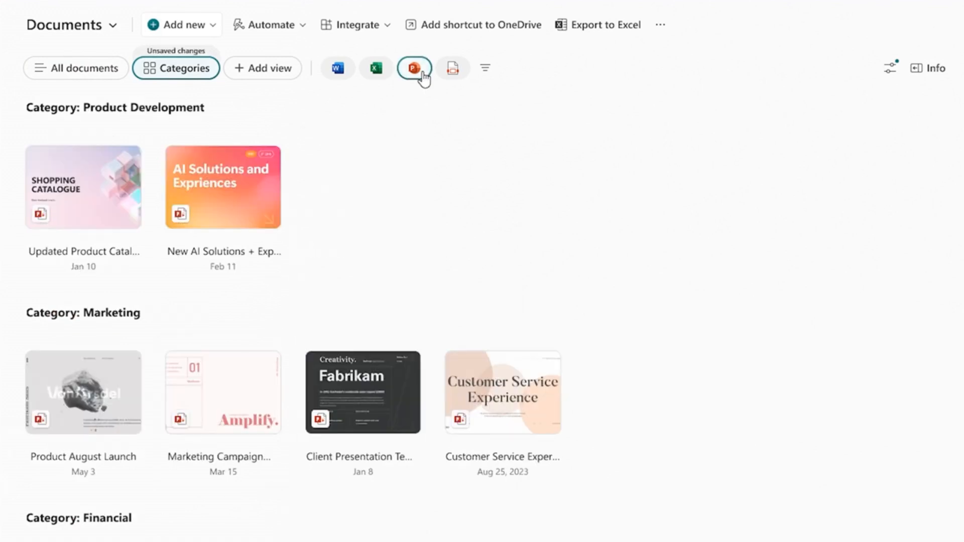